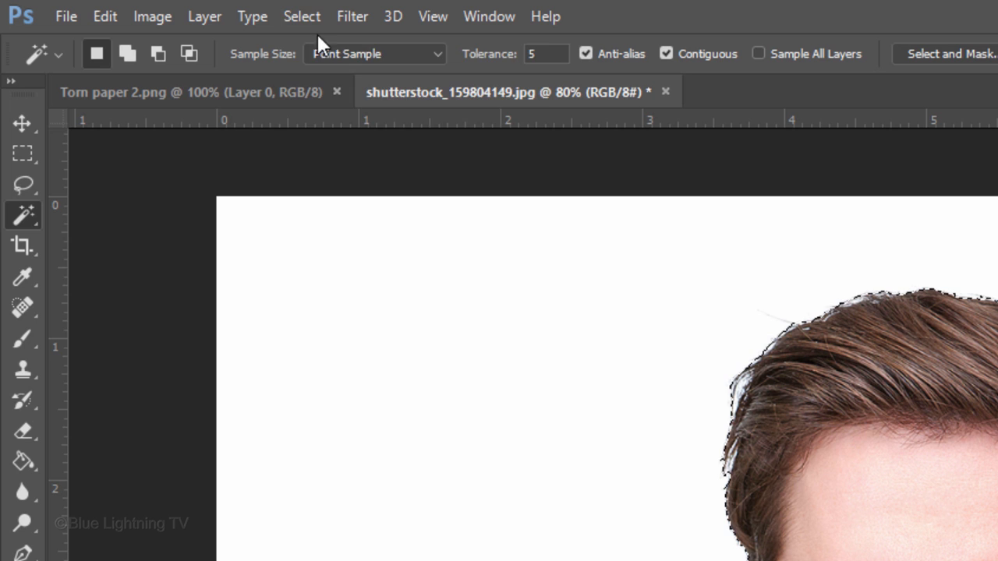
- Shift-choose Select and Mask to open the legacy Refine Edge dialog for the man's selection
left_click(301, 15)
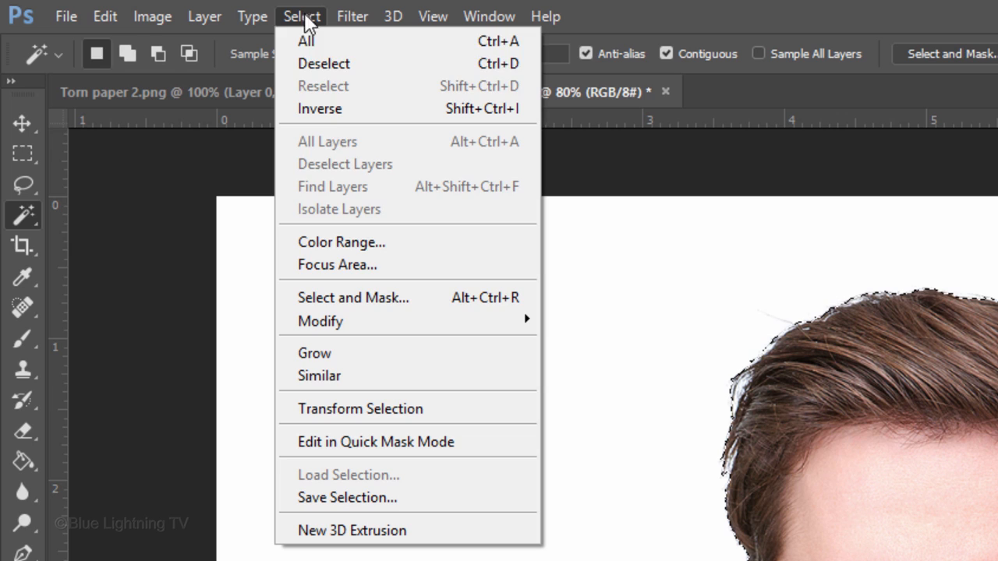
mouse_move(353, 298)
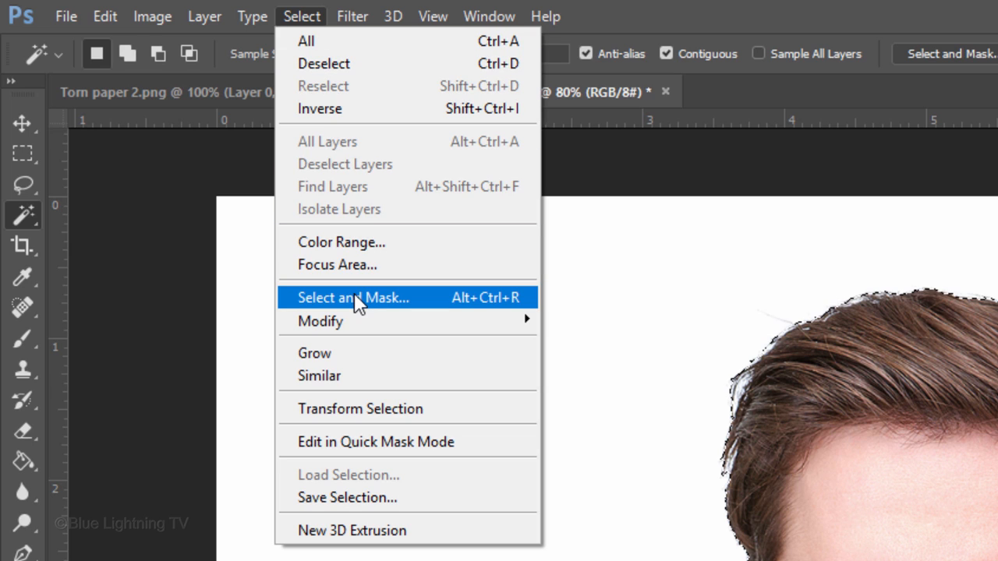
key("shift")
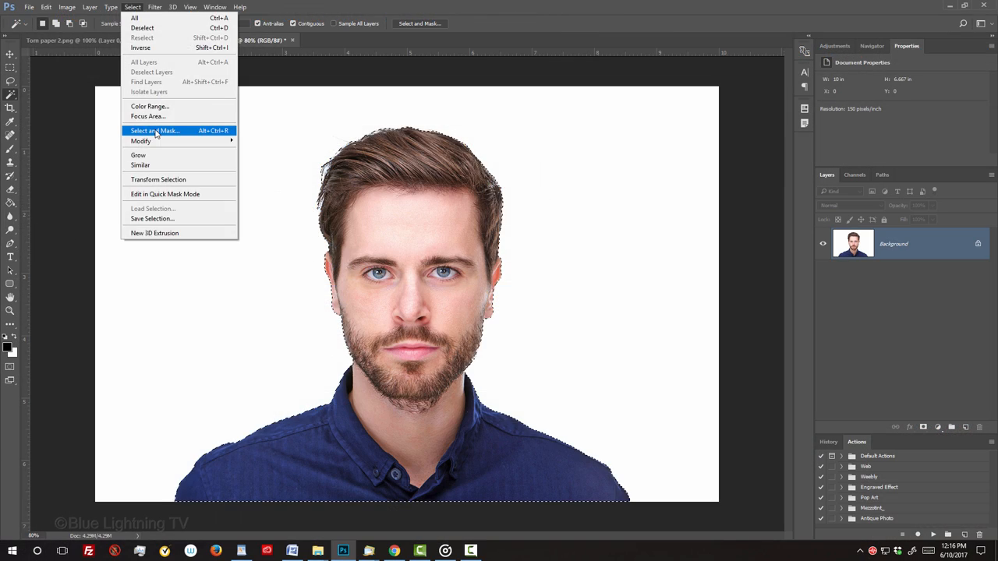
left_click(154, 130)
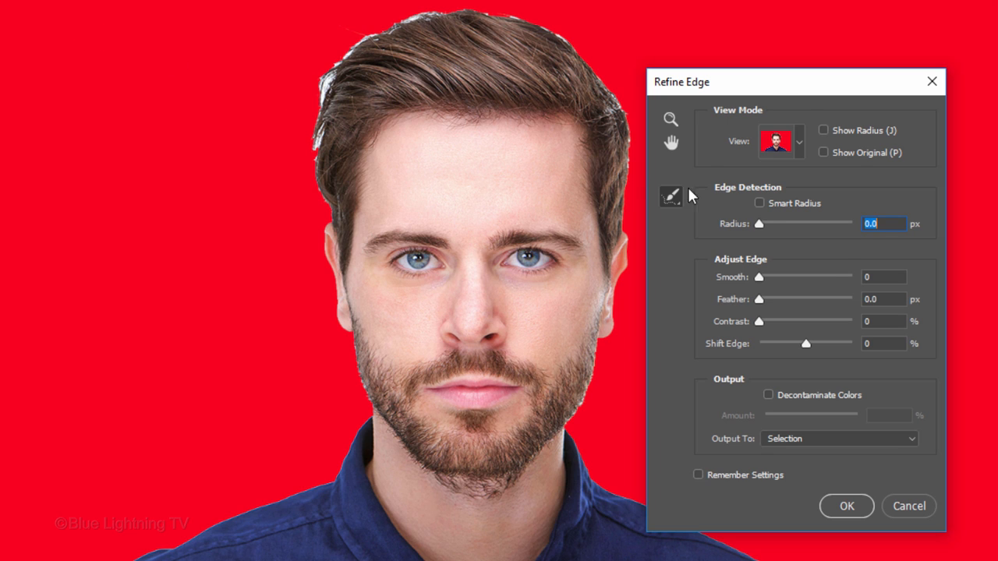
- Enable Smart Radius at 5 px and resize the refine brush for the hair
left_click(760, 203)
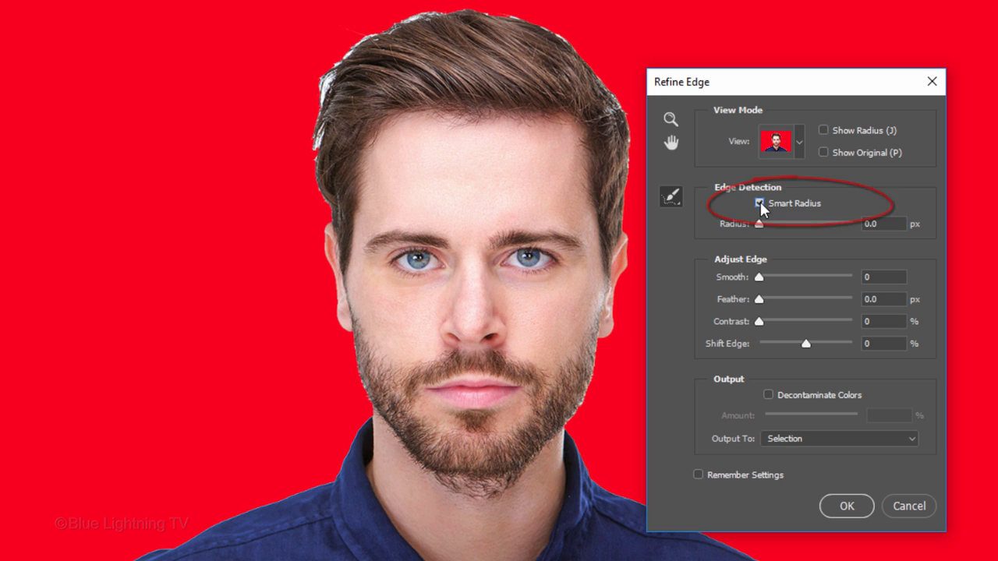
left_click(758, 202)
type("5")
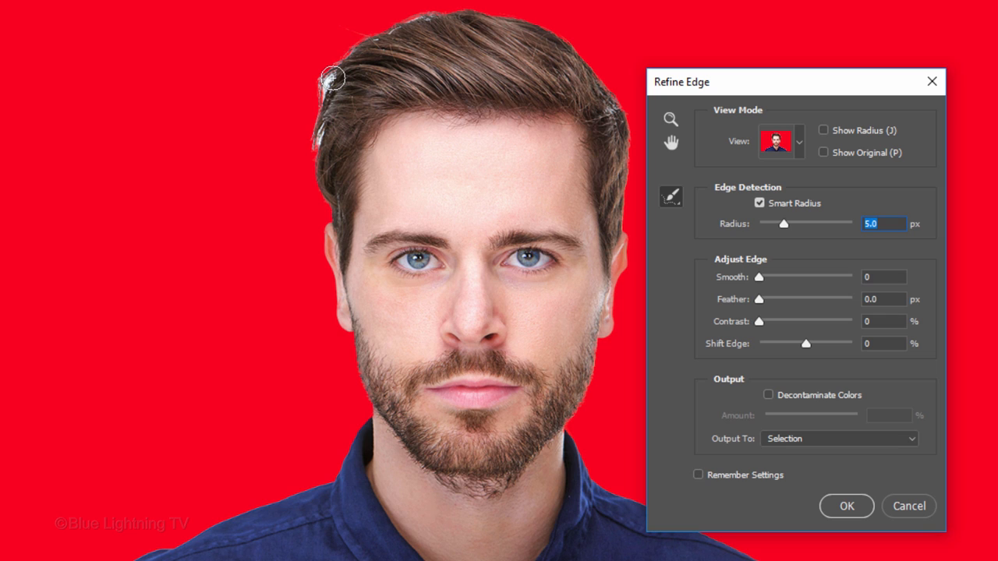
key("]")
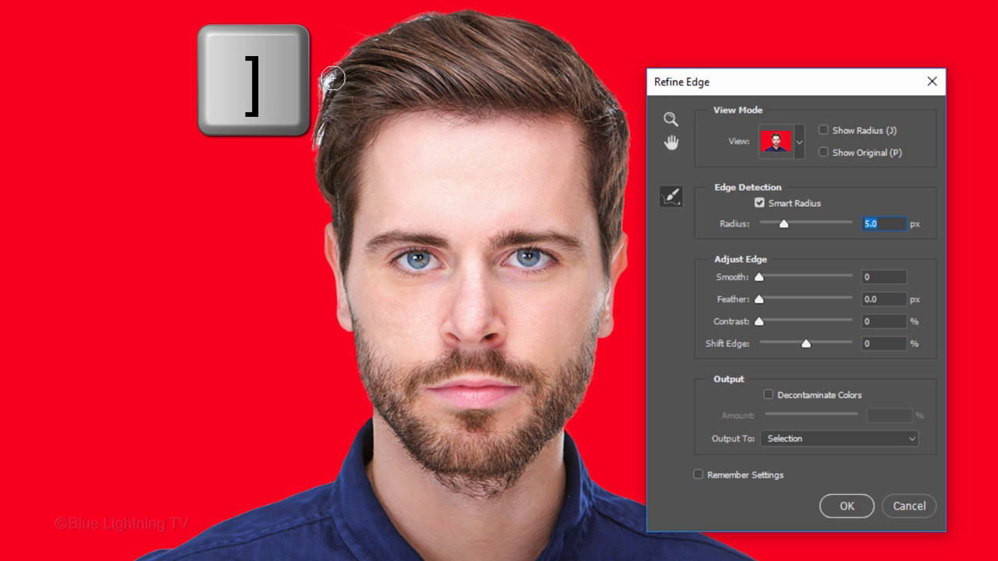
key("[")
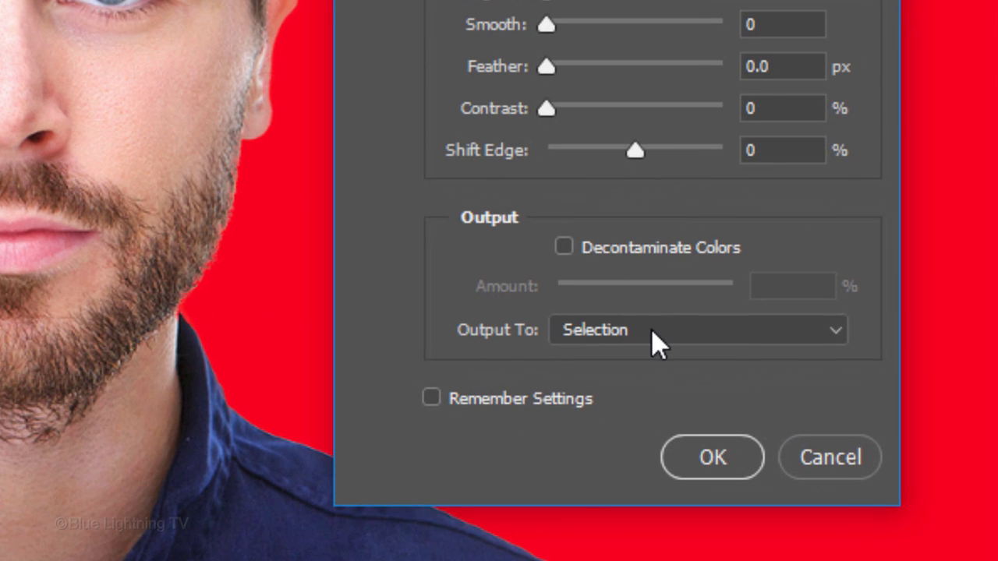
- Output the refined selection to a new layer with layer mask
left_click(694, 328)
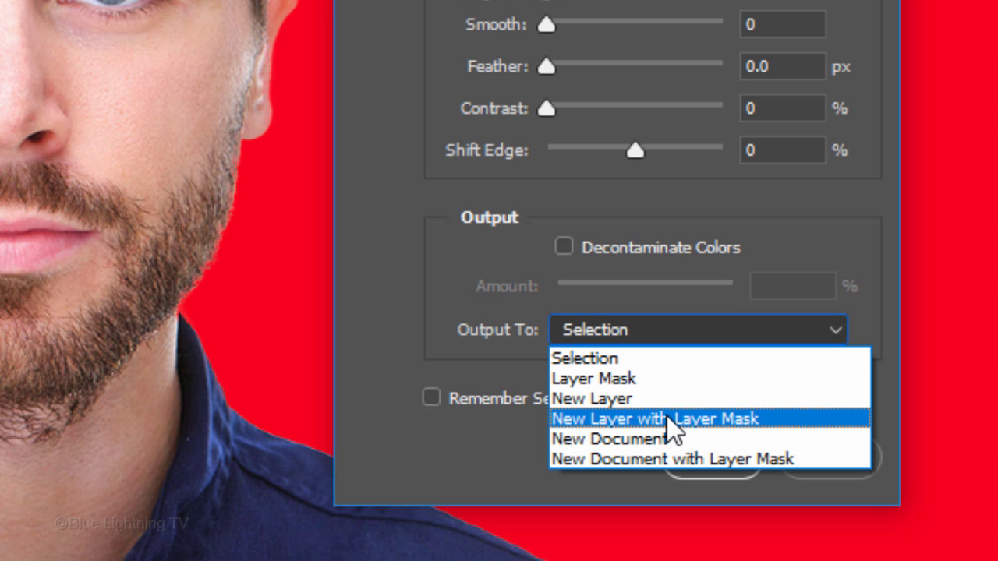
left_click(657, 419)
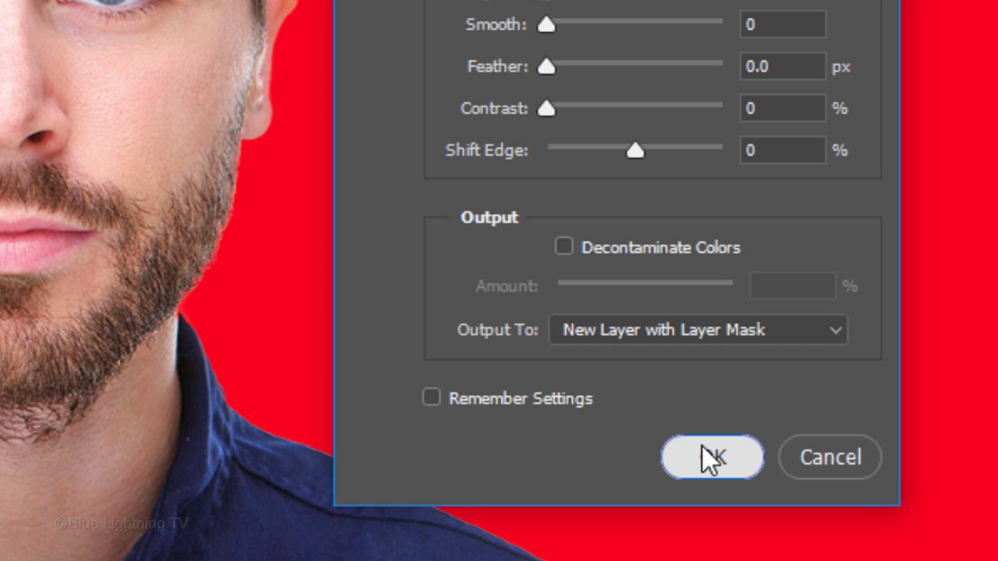
left_click(710, 457)
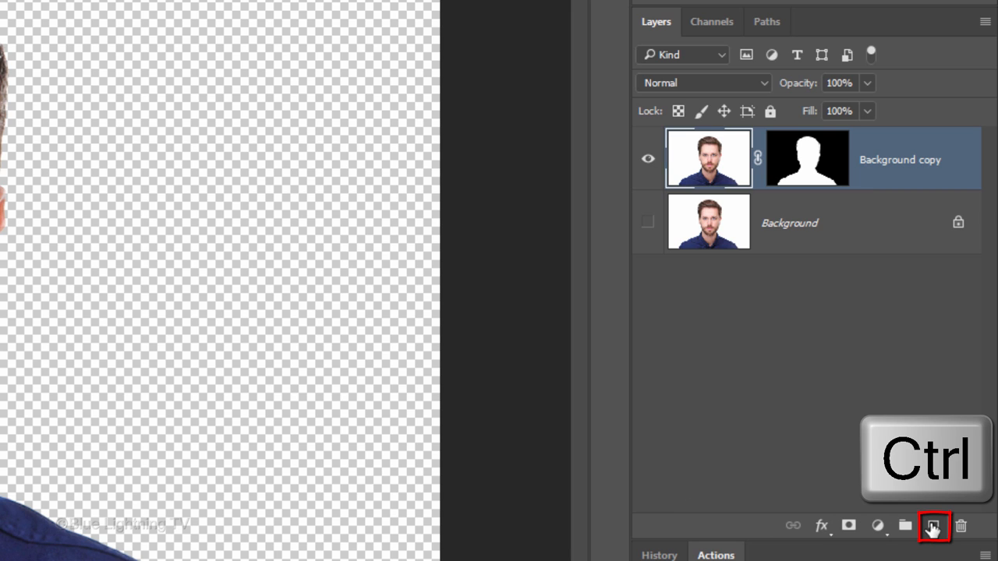
- Add an empty layer beneath the cutout and fill it with white after resetting default colours
left_click(933, 525)
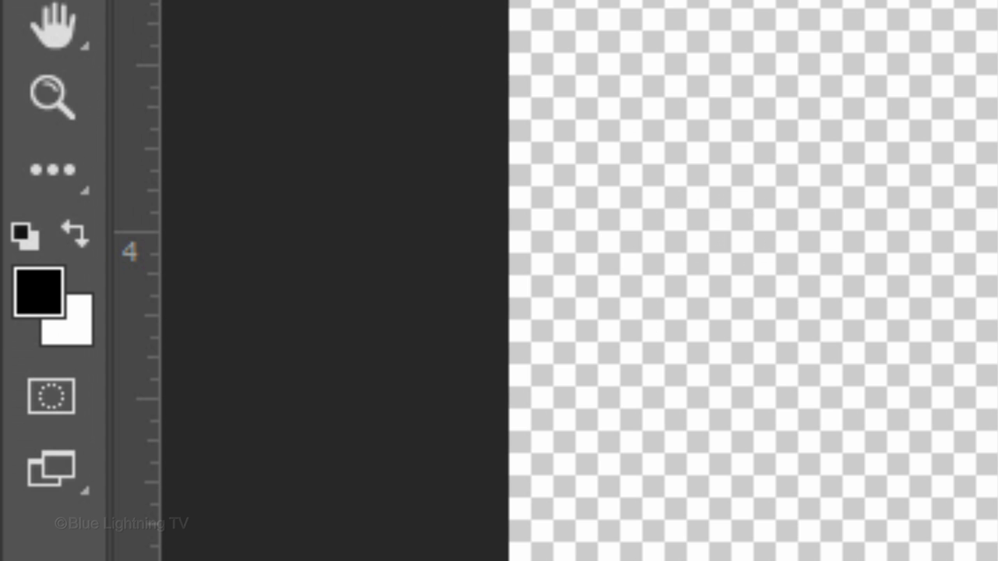
left_click(50, 308)
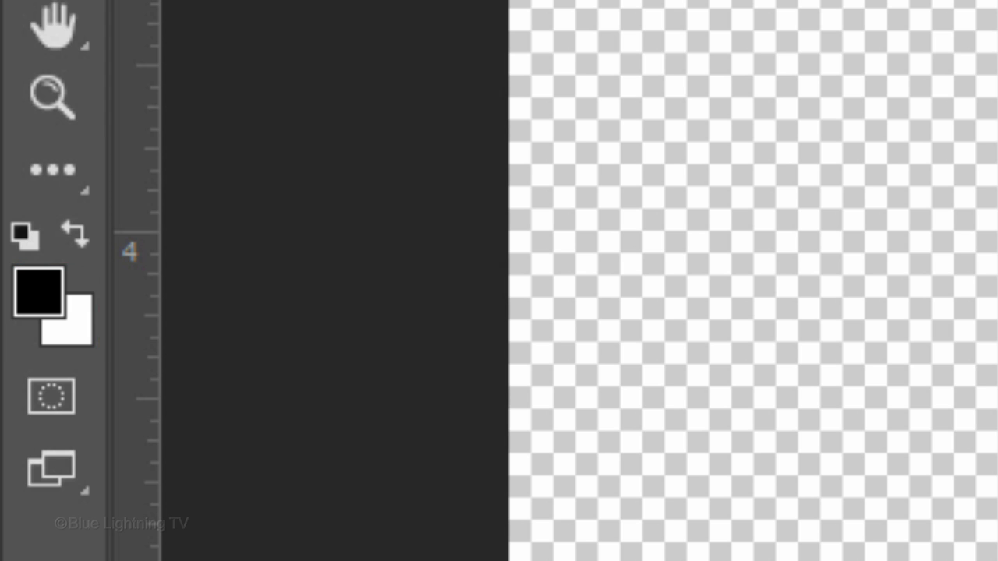
key("d")
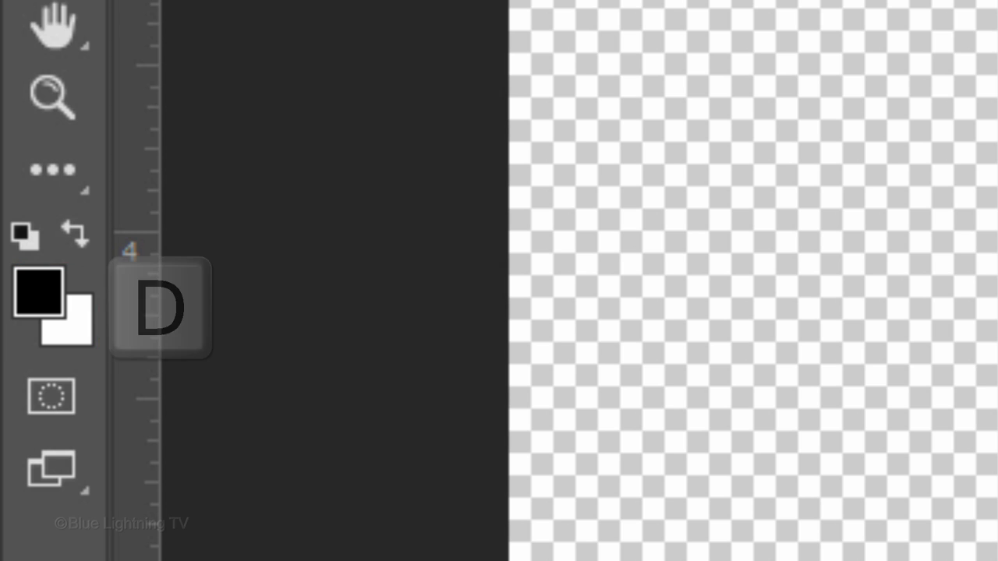
key("d")
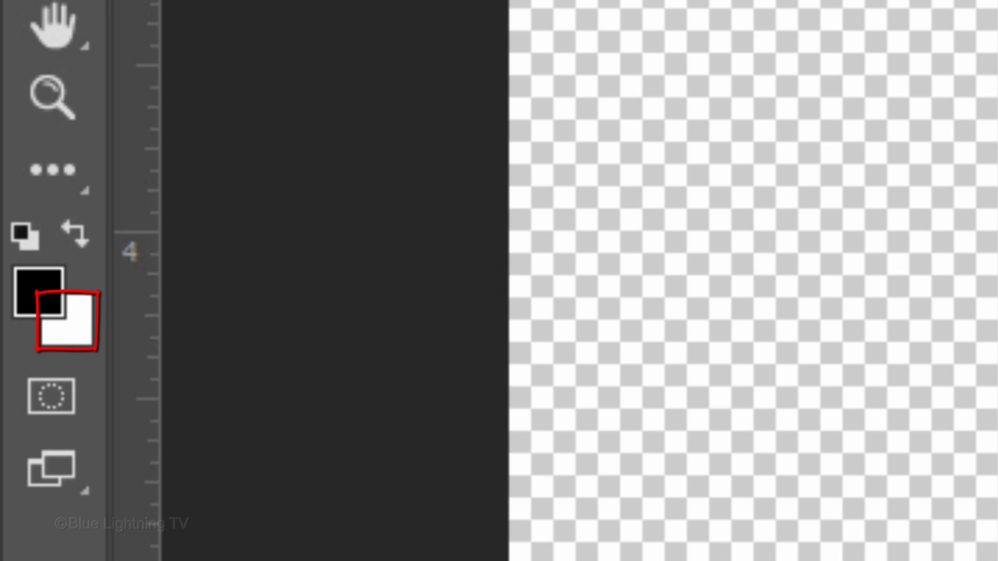
key("ctrl+Delete")
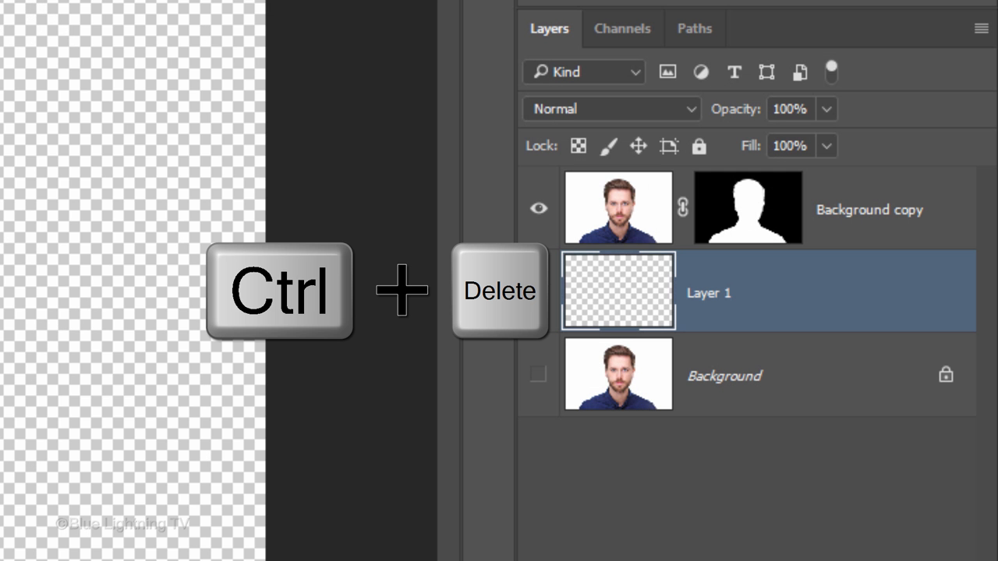
key("ctrl+Delete")
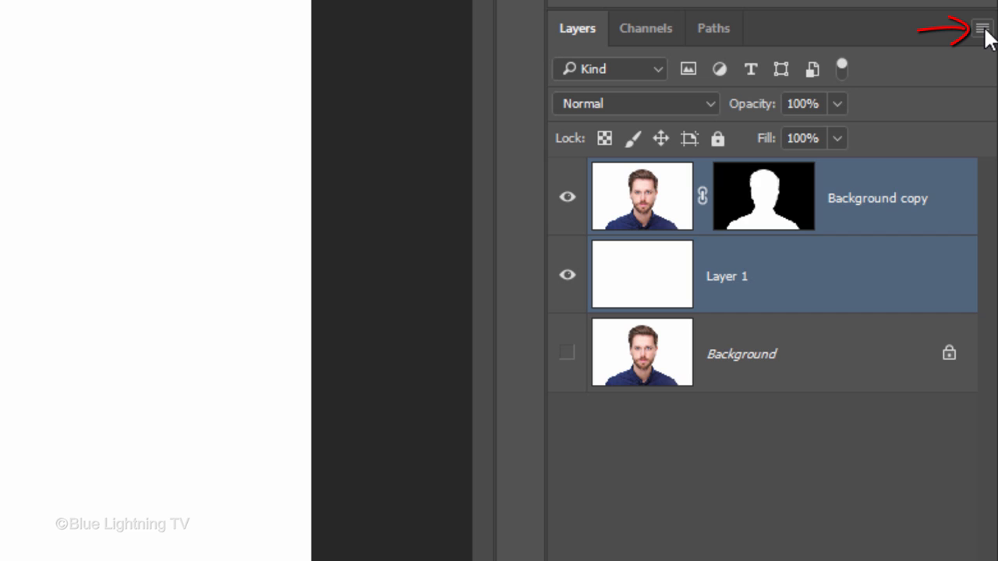
- Convert the cutout and white layer into one smart object from the Layers panel menu
left_click(982, 27)
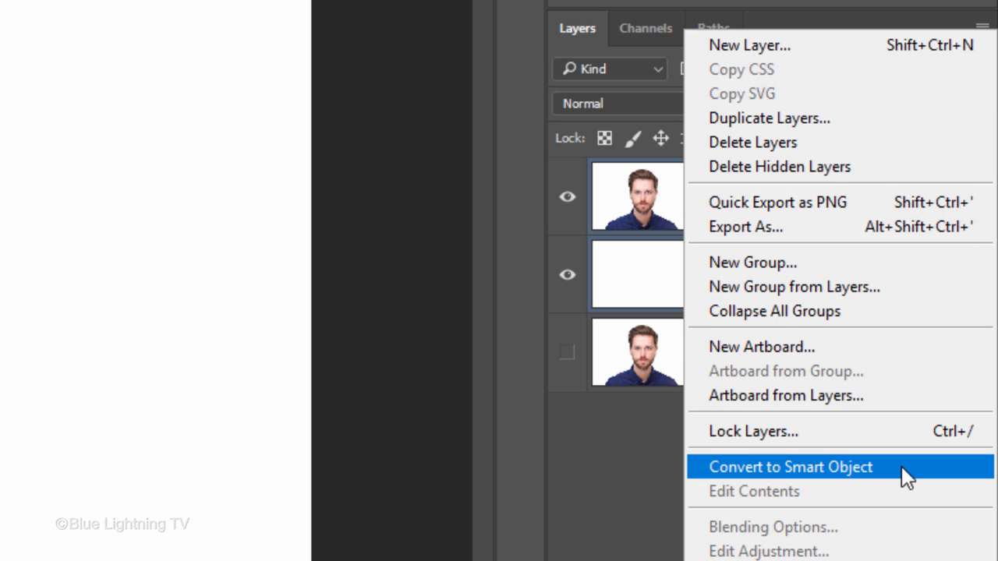
left_click(790, 466)
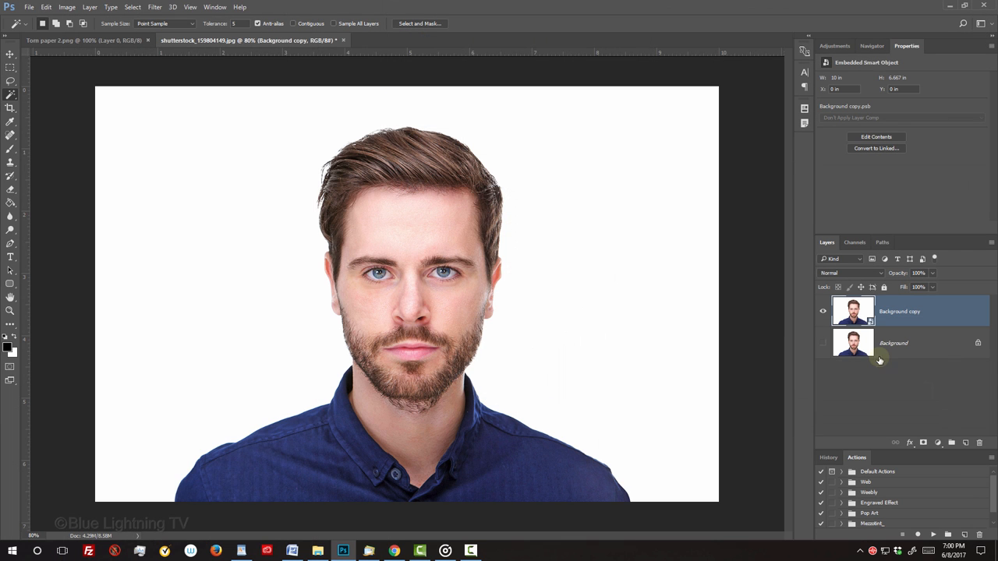
- Drag the portrait smart object into the torn-paper document with the Move tool
key("v")
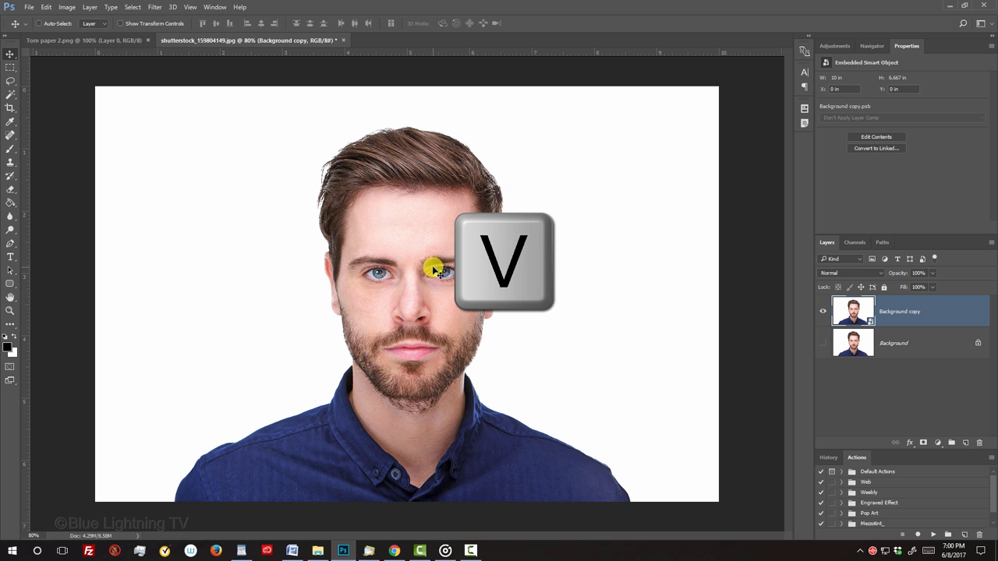
left_click_drag(433, 269, 127, 64)
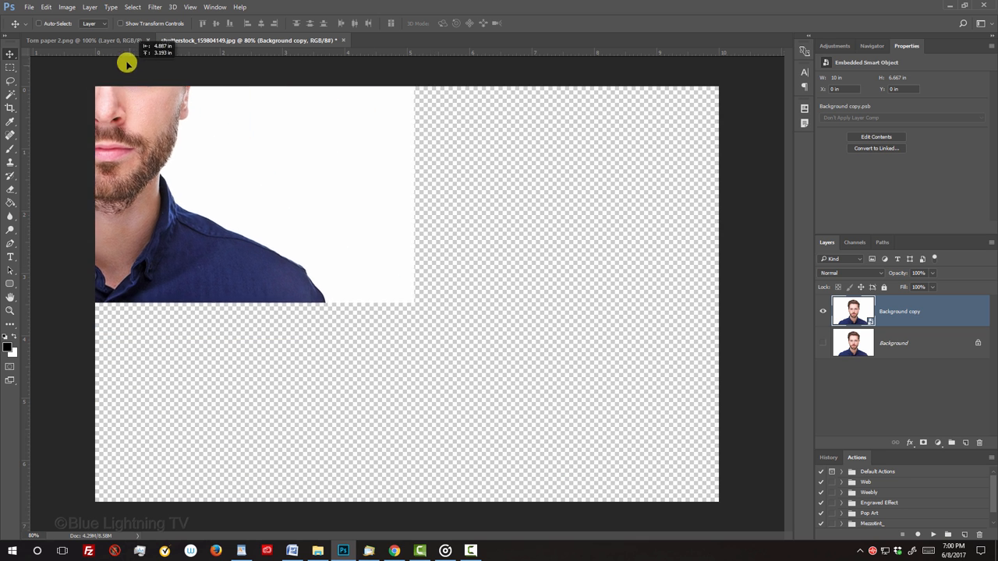
left_click(84, 39)
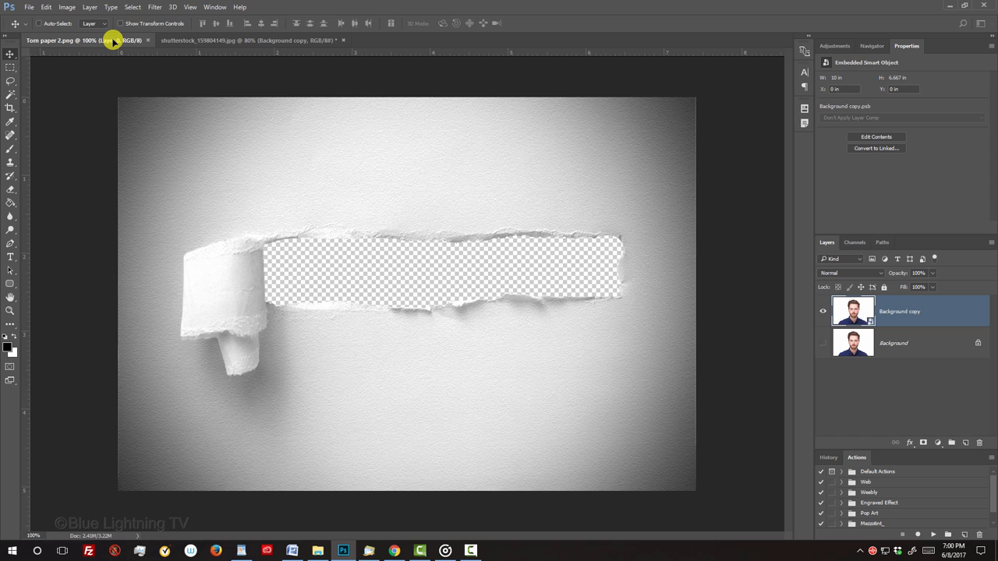
mouse_move(312, 189)
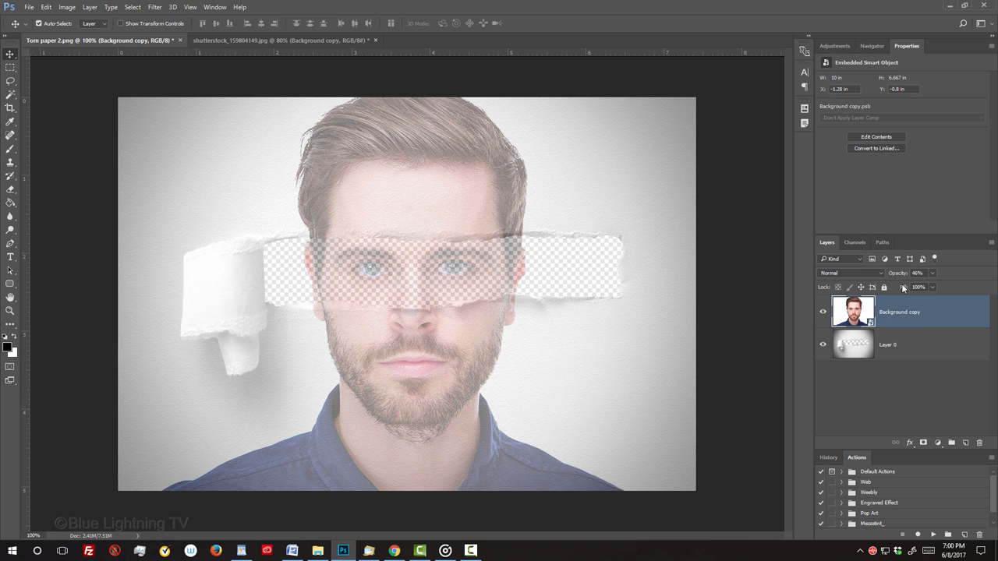
- Free-transform the portrait, fit the view, and scale it up from the centre
key("ctrl+t")
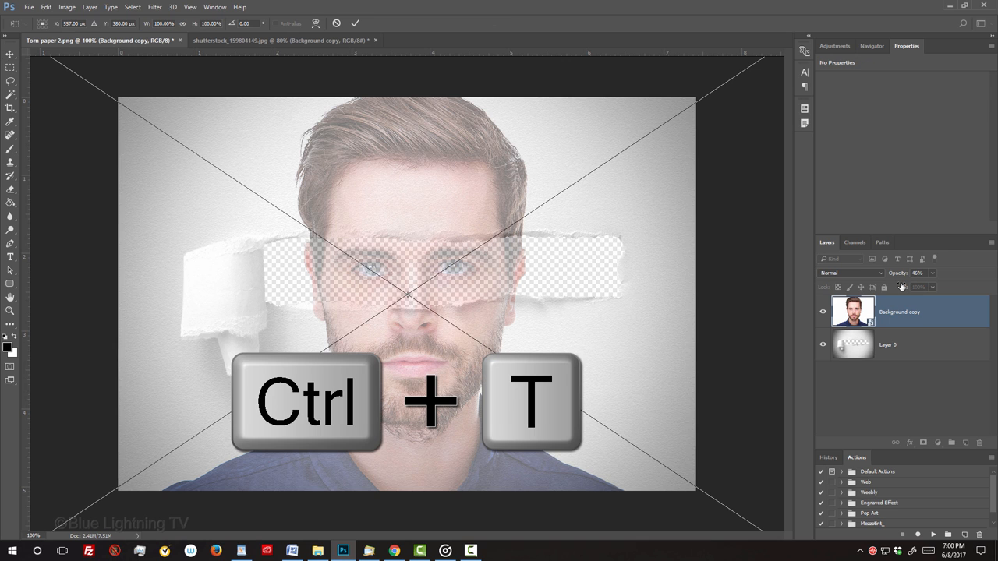
key("ctrl+t")
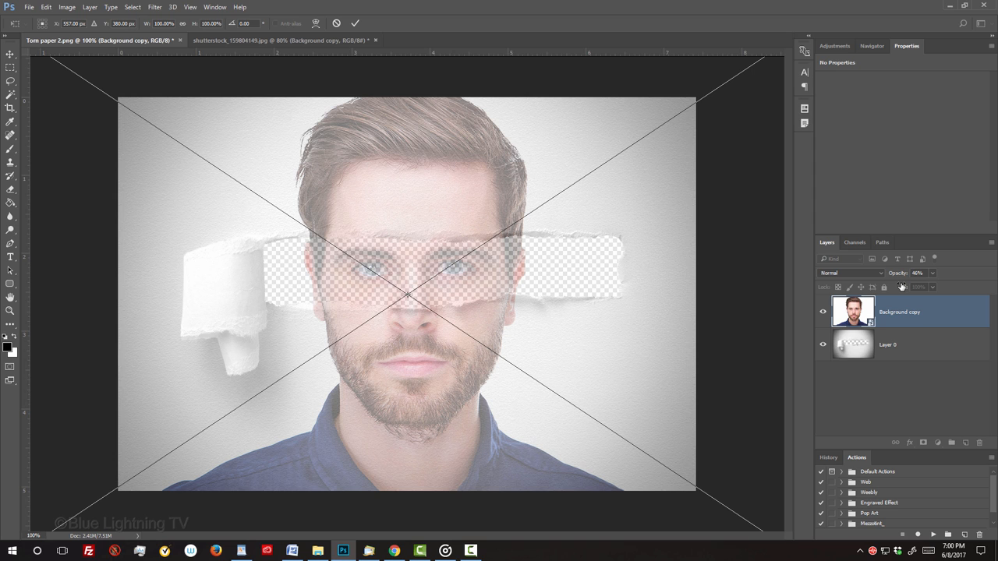
key("ctrl+0")
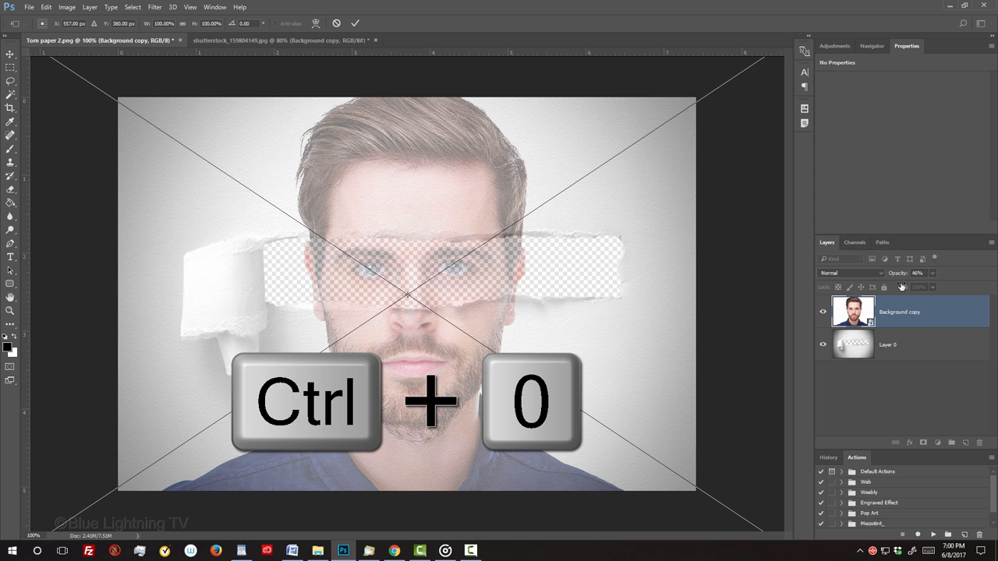
key("ctrl+0")
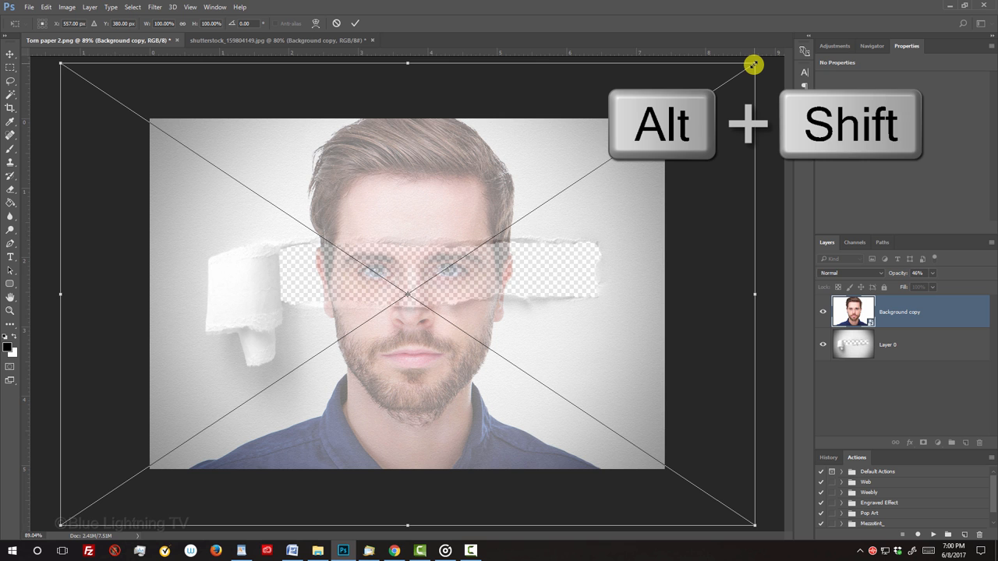
left_click_drag(753, 65, 639, 154)
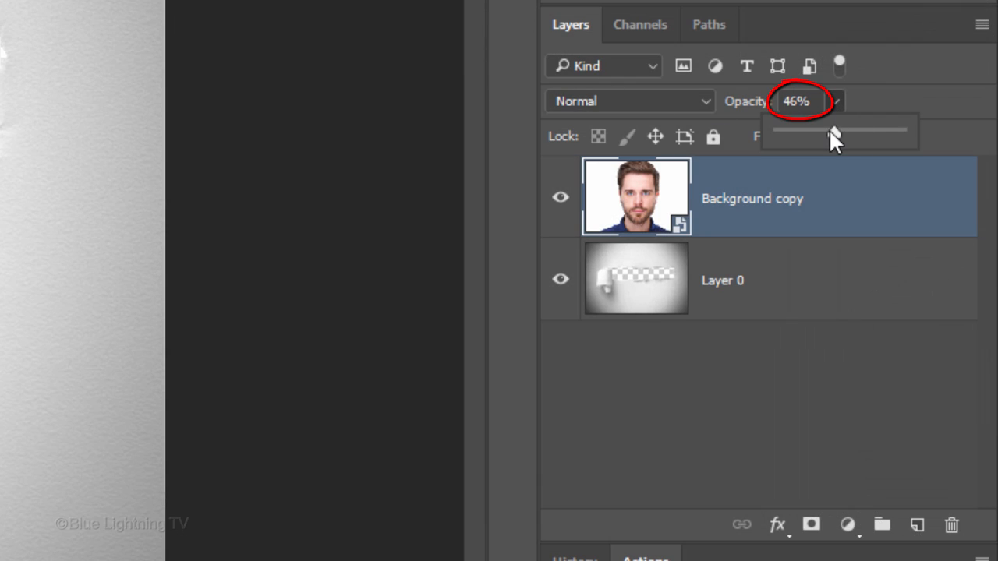
- Set the portrait to 100% opacity and duplicate it
left_click_drag(834, 131, 900, 130)
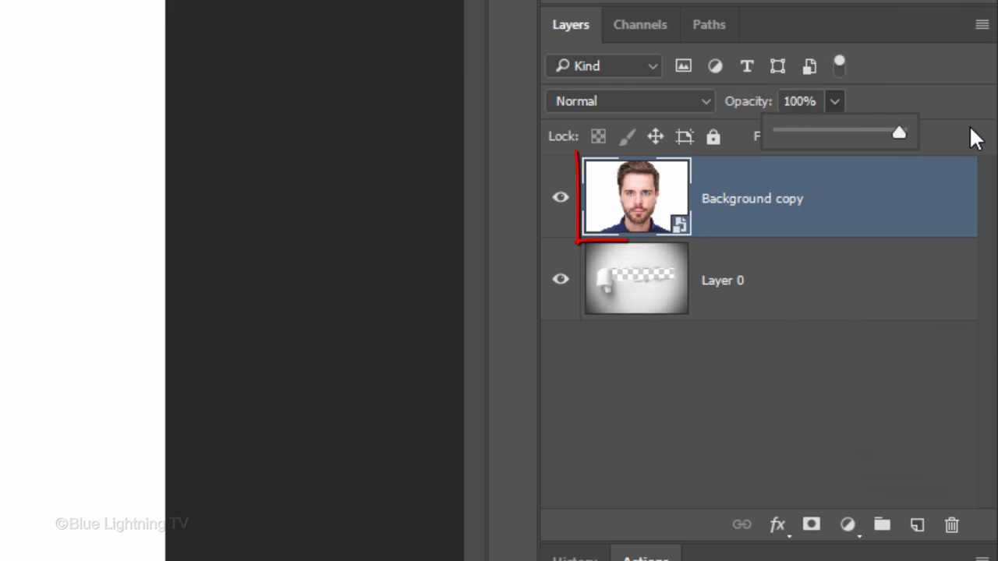
key("ctrl+j")
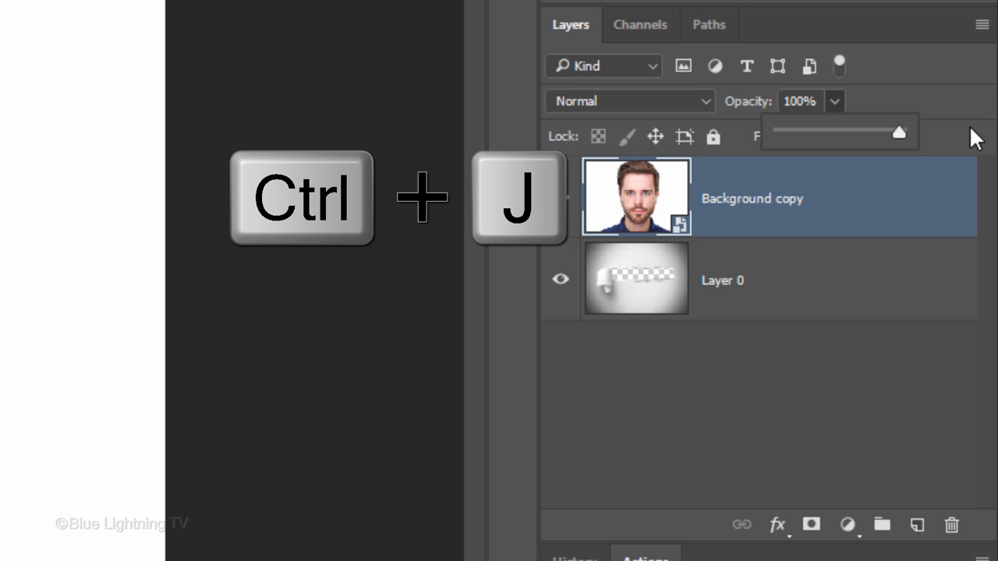
key("ctrl+j")
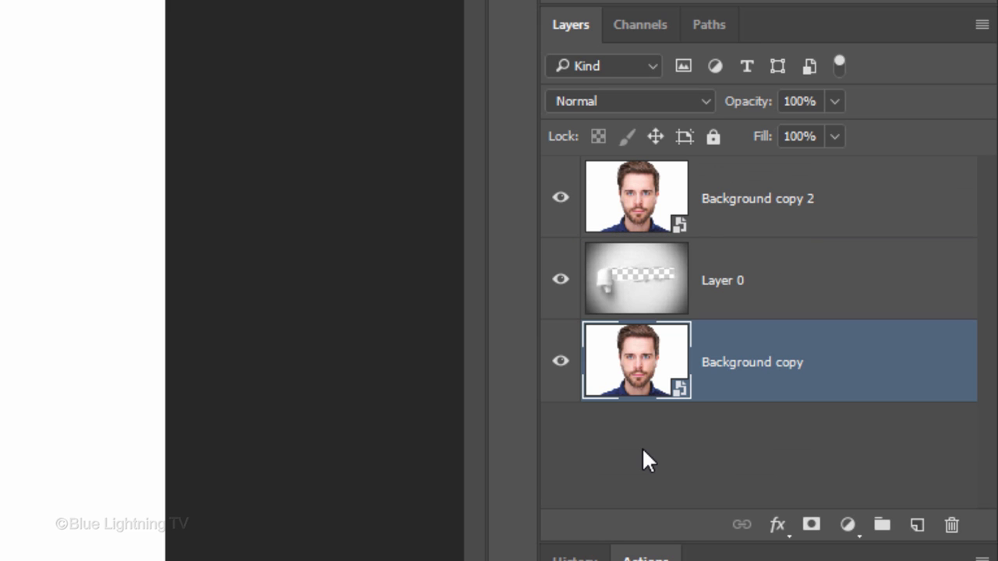
- Mask the top portrait copy using the torn paper's opaque area
left_click(635, 196)
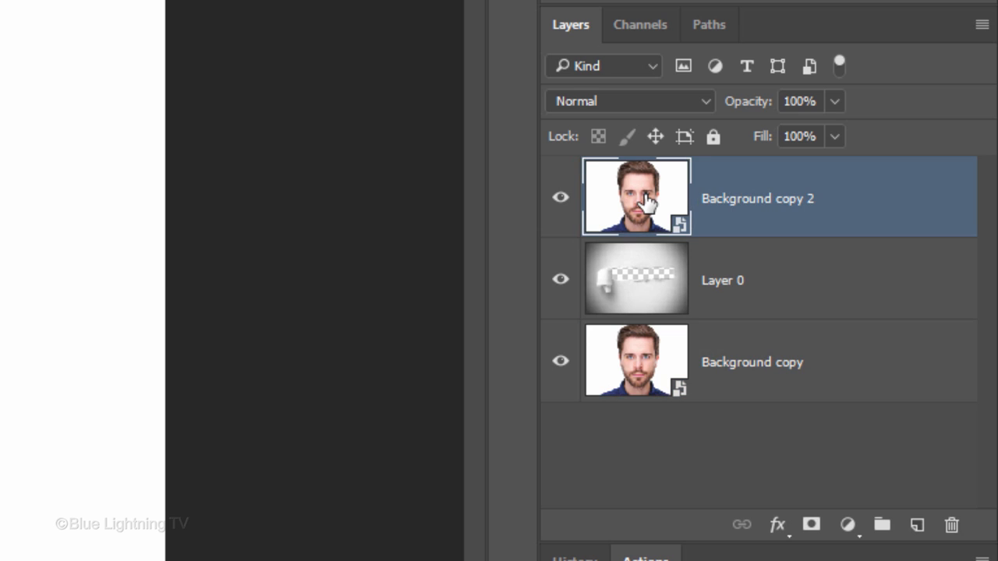
left_click(636, 279)
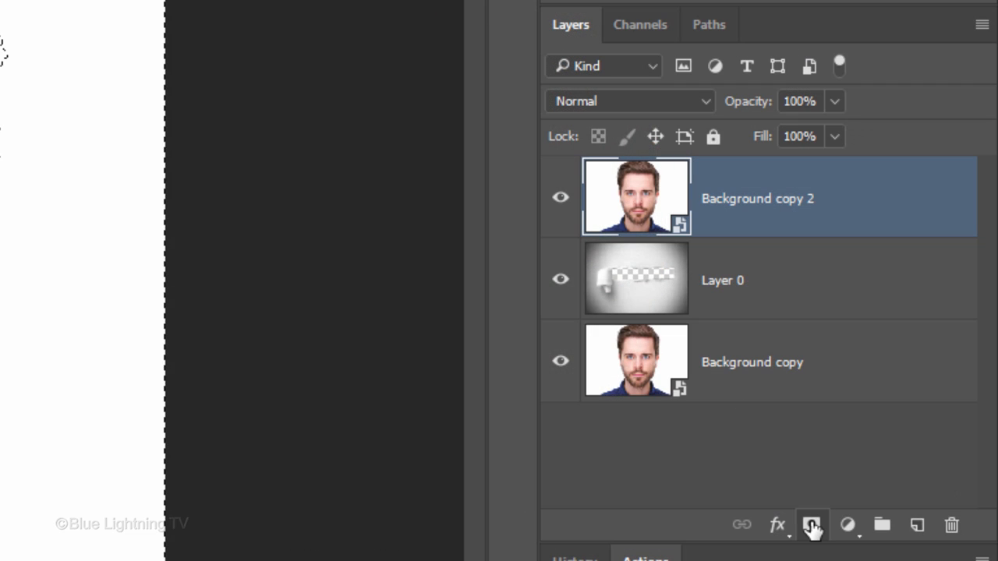
left_click(812, 523)
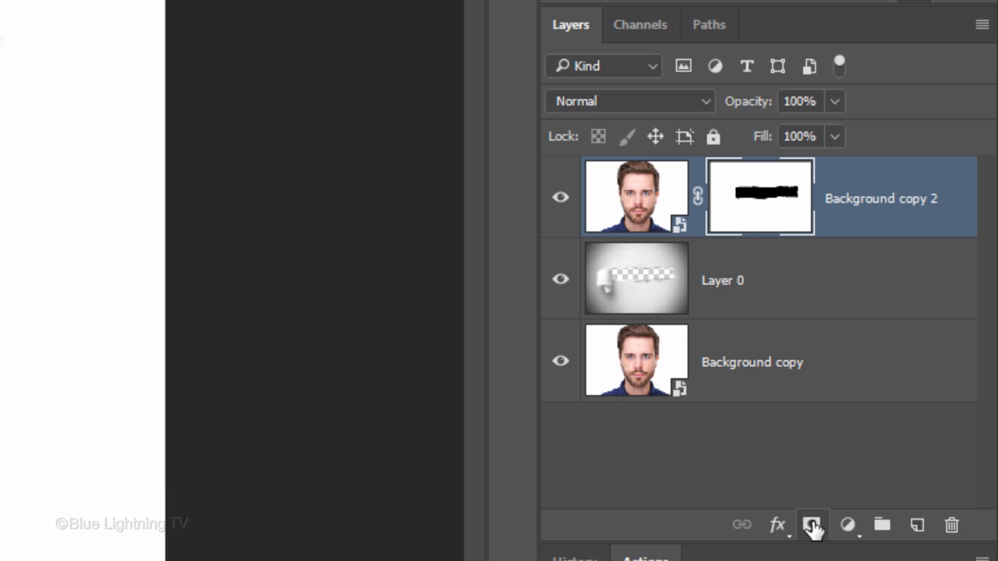
left_click(635, 196)
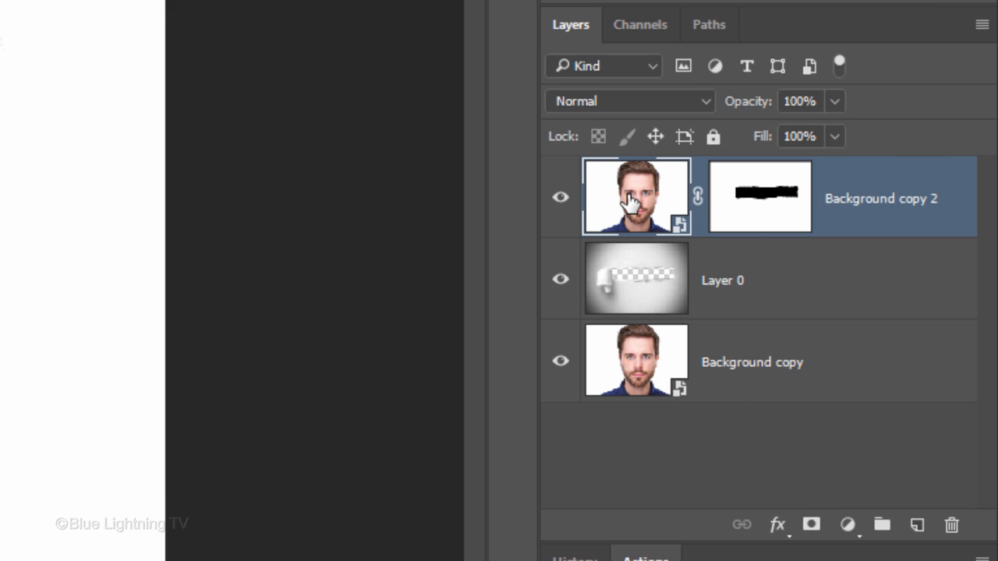
- Blend the top portrait copy in Multiply and add a Black & White adjustment clipped to it
left_click(628, 101)
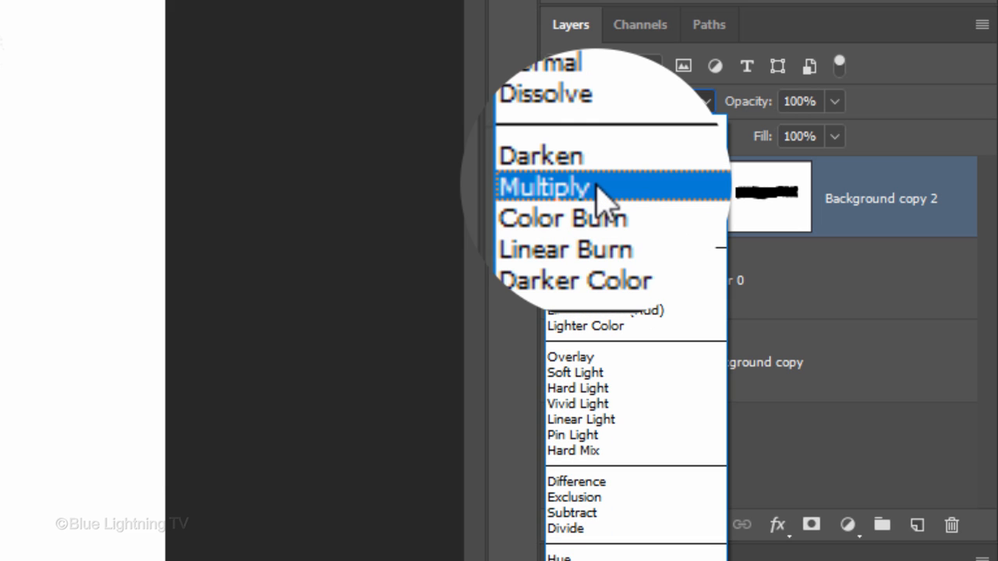
left_click(543, 187)
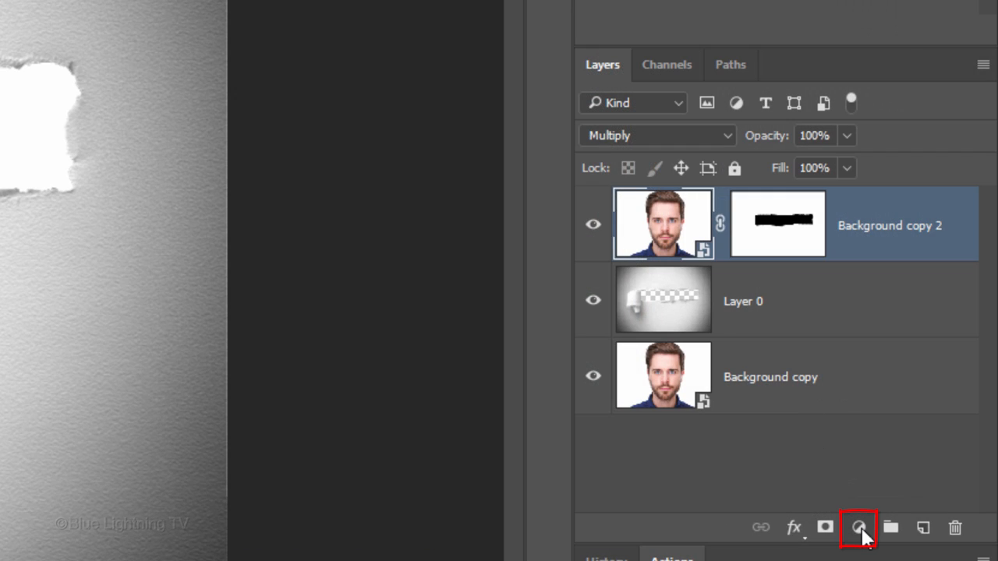
left_click(858, 527)
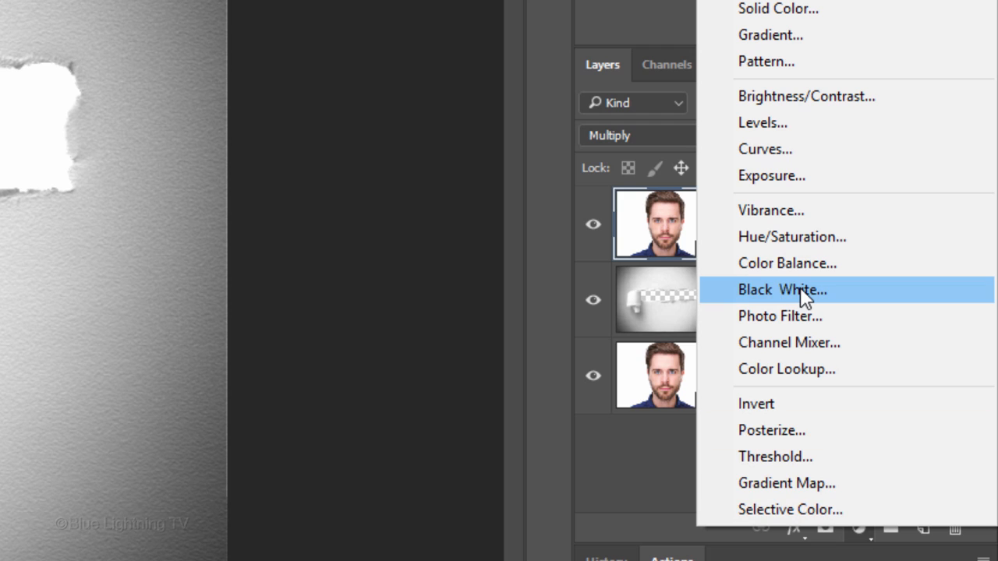
left_click(782, 289)
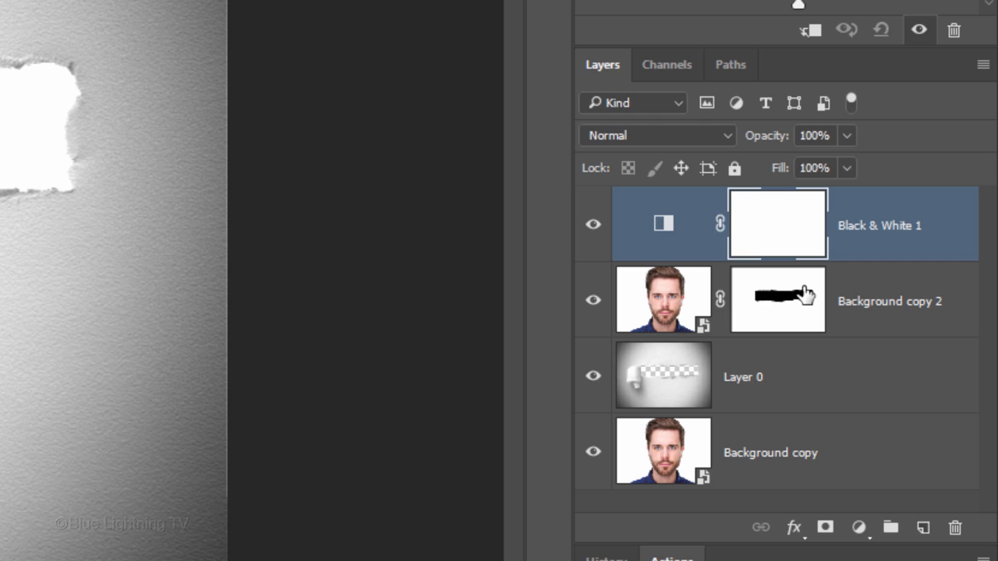
mouse_move(818, 78)
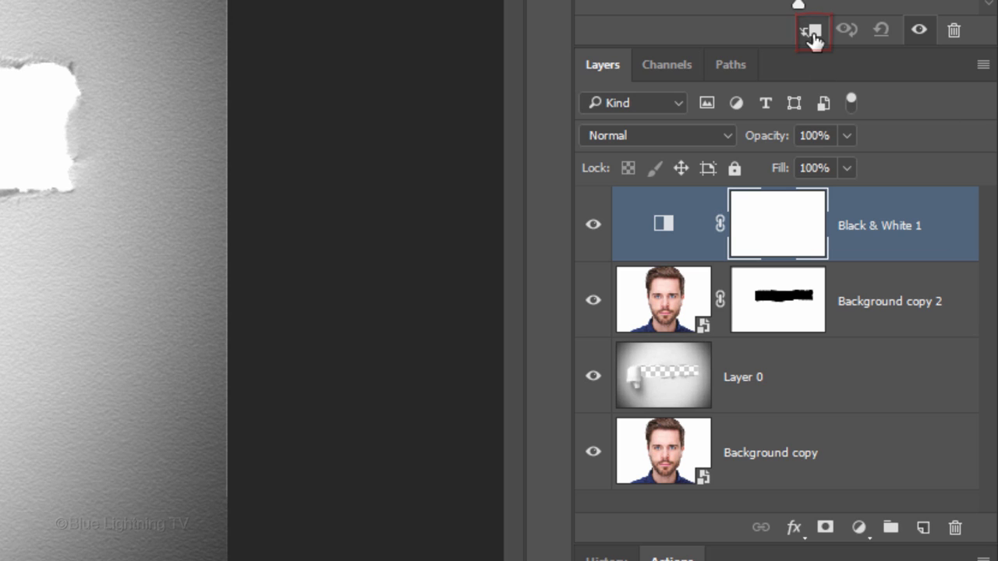
key("ctrl+alt+g")
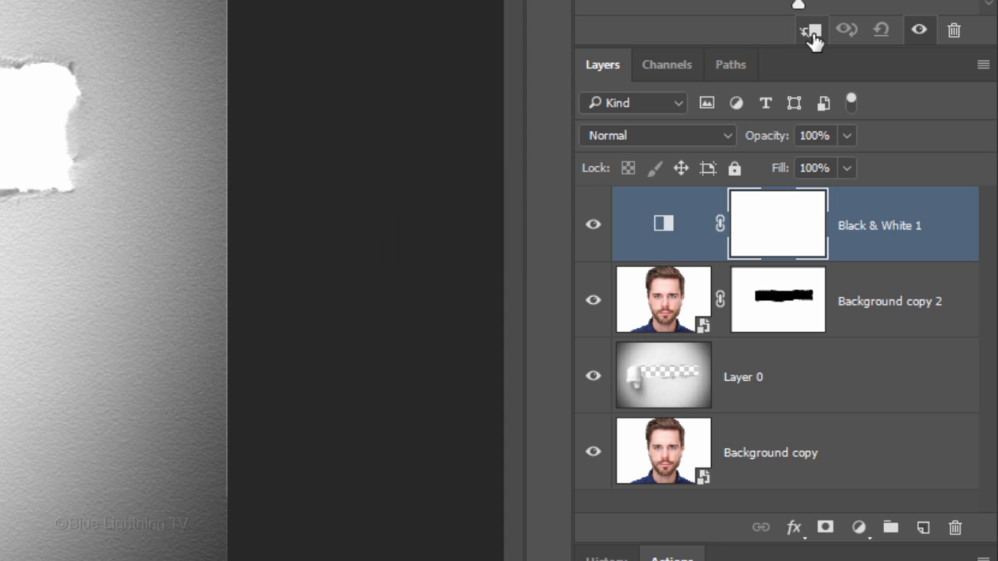
left_click(811, 30)
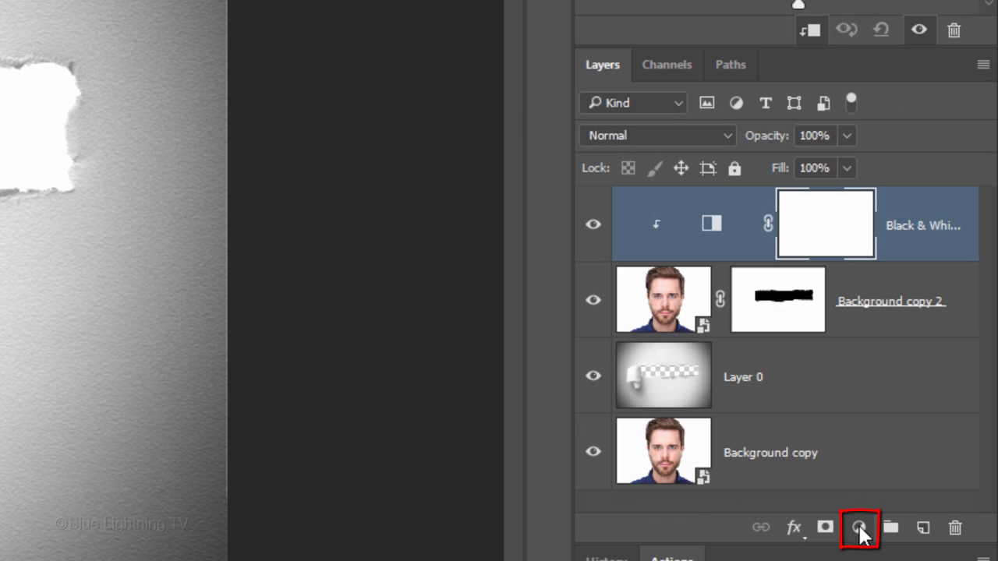
- Add a clipped Levels adjustment with black input 2 and midtones about 1.13
left_click(859, 528)
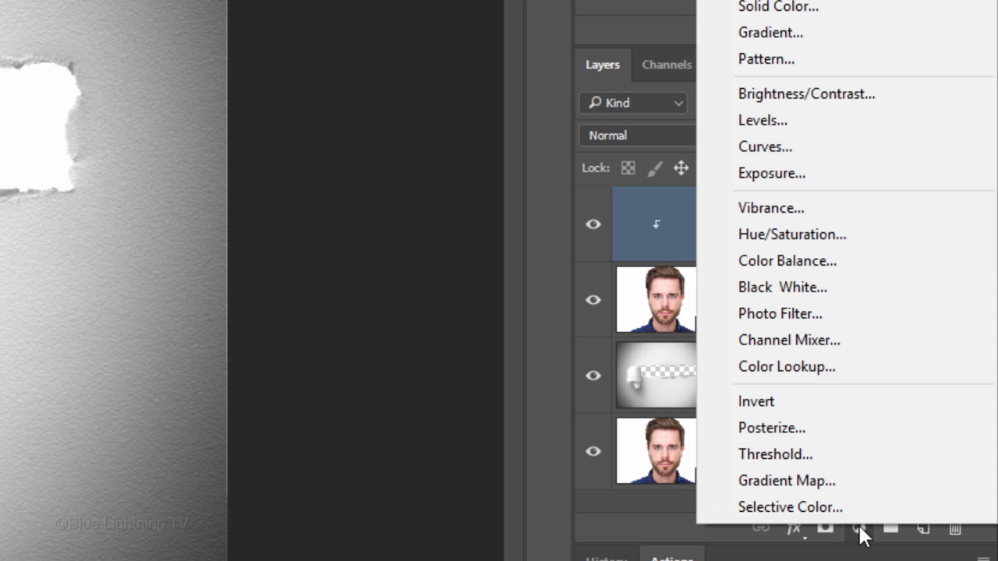
mouse_move(840, 120)
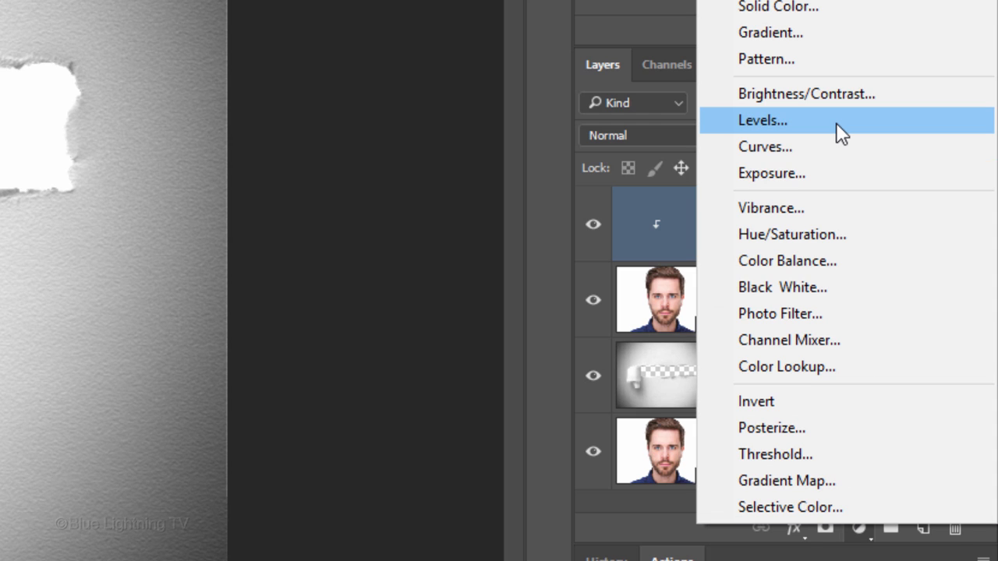
left_click(762, 120)
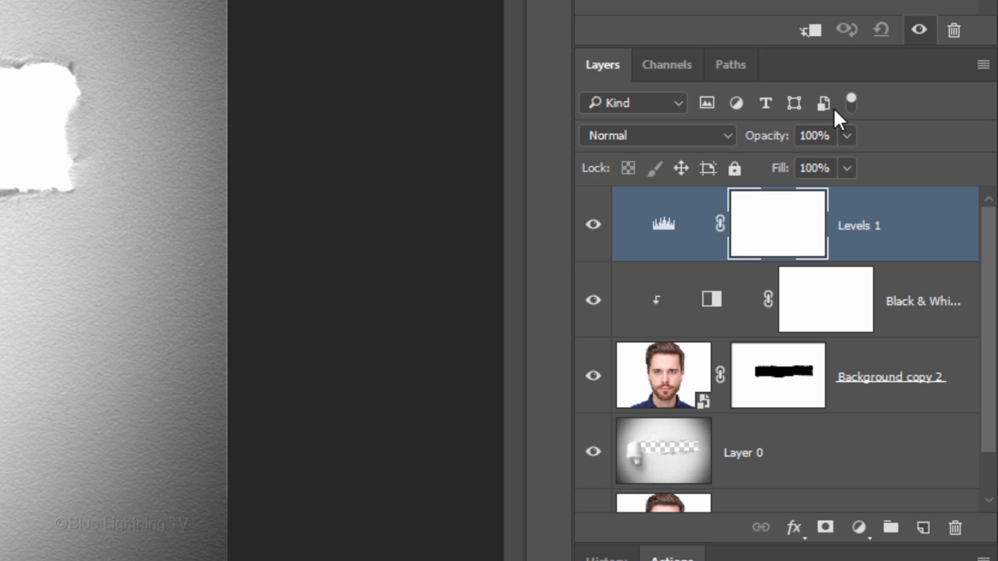
left_click(810, 30)
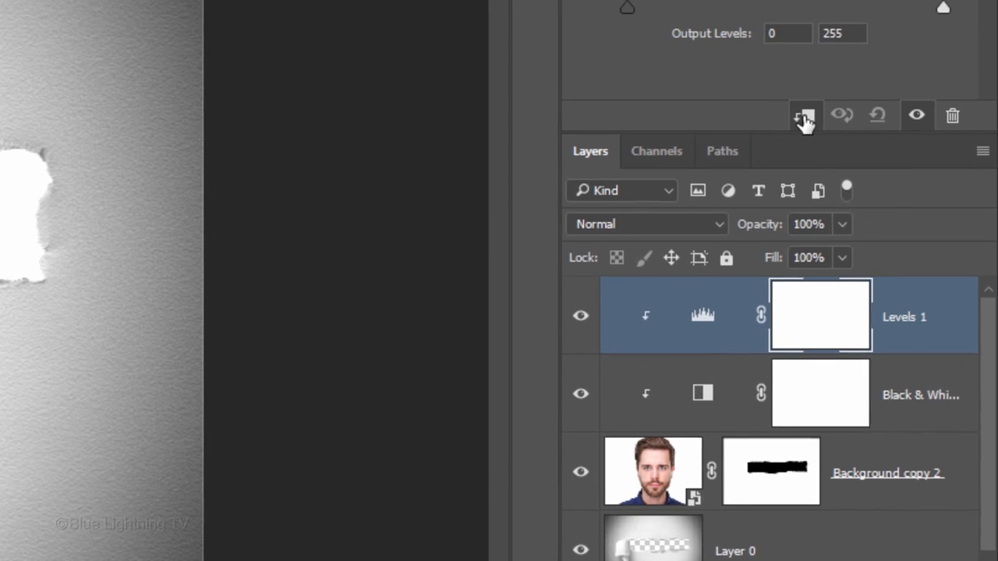
left_click(804, 115)
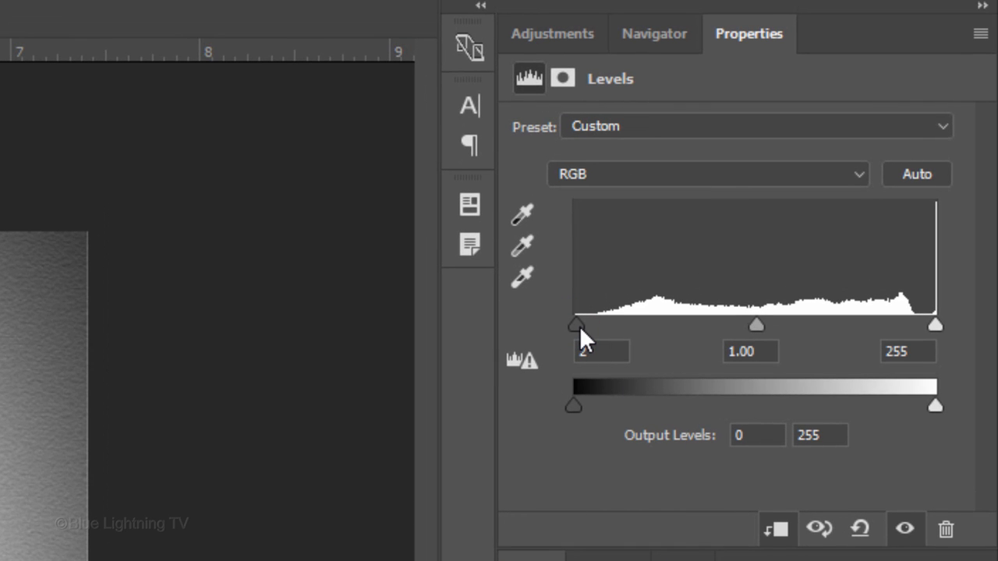
mouse_move(719, 339)
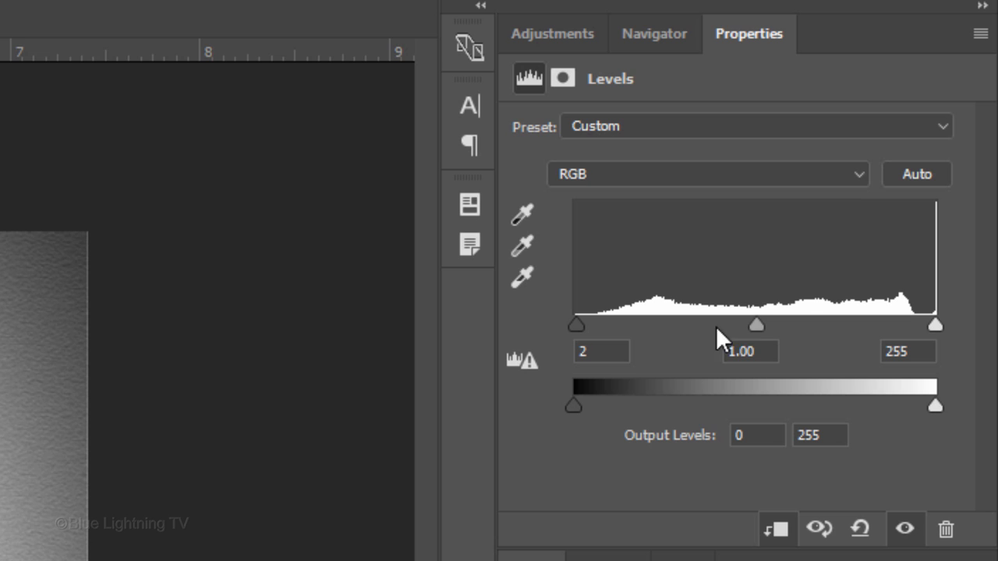
left_click_drag(756, 325, 744, 324)
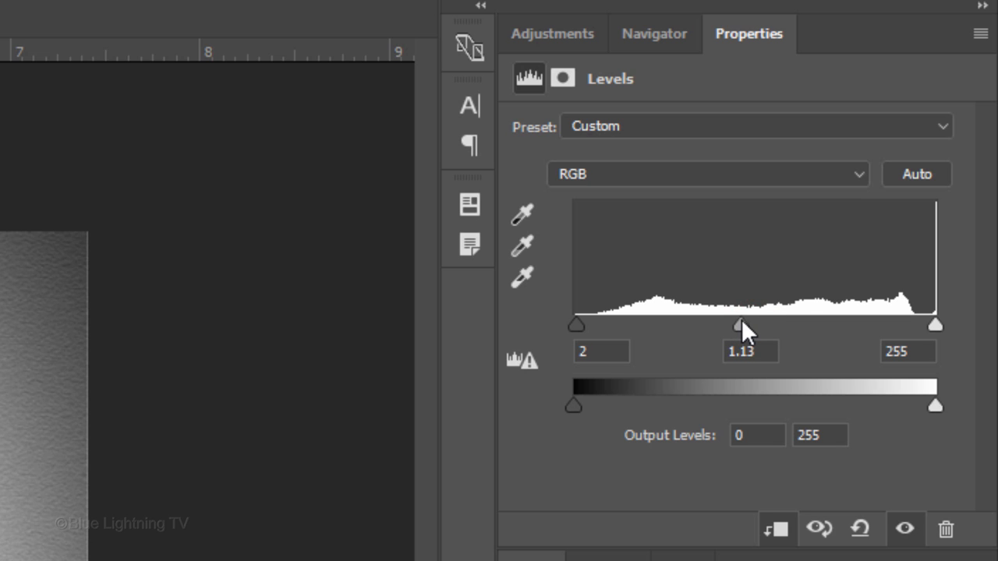
left_click_drag(935, 321, 904, 324)
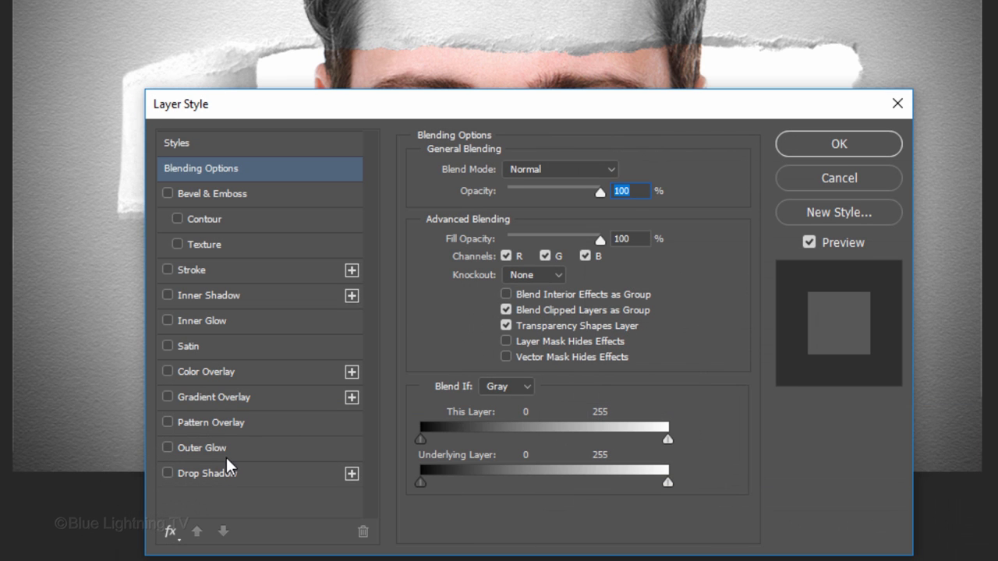
- Apply a Multiply drop shadow at 30% opacity, 132° angle, 12 px distance, 10 px size
left_click(207, 473)
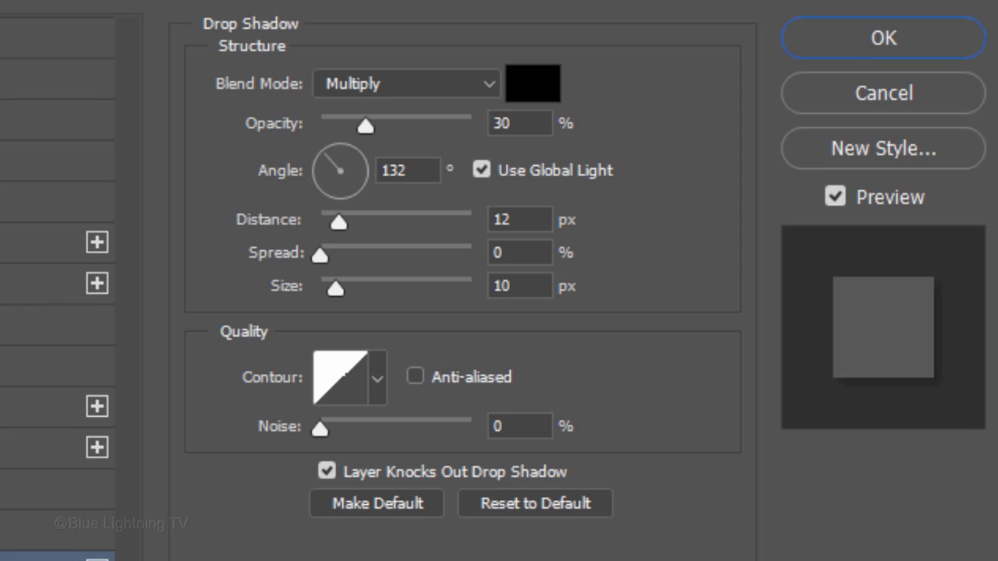
left_click(532, 83)
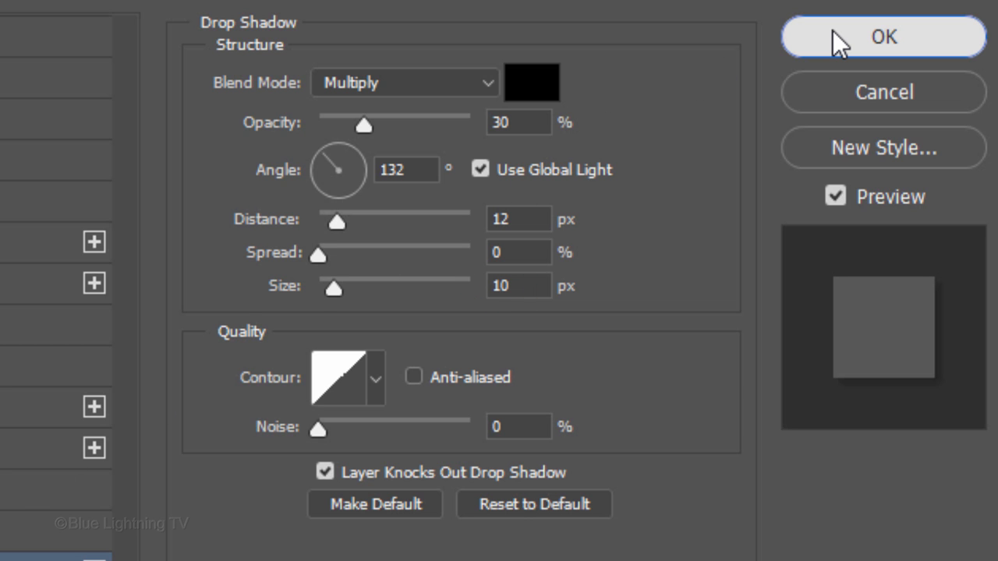
left_click(882, 36)
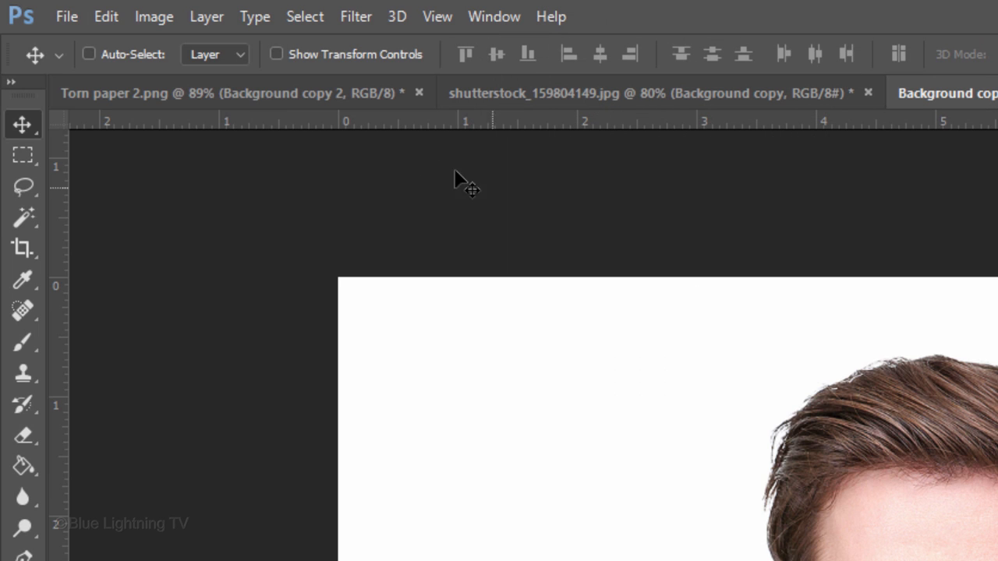
- Place shutterstock_113525908 as an embedded image in the Background copy.psb document
left_click(66, 15)
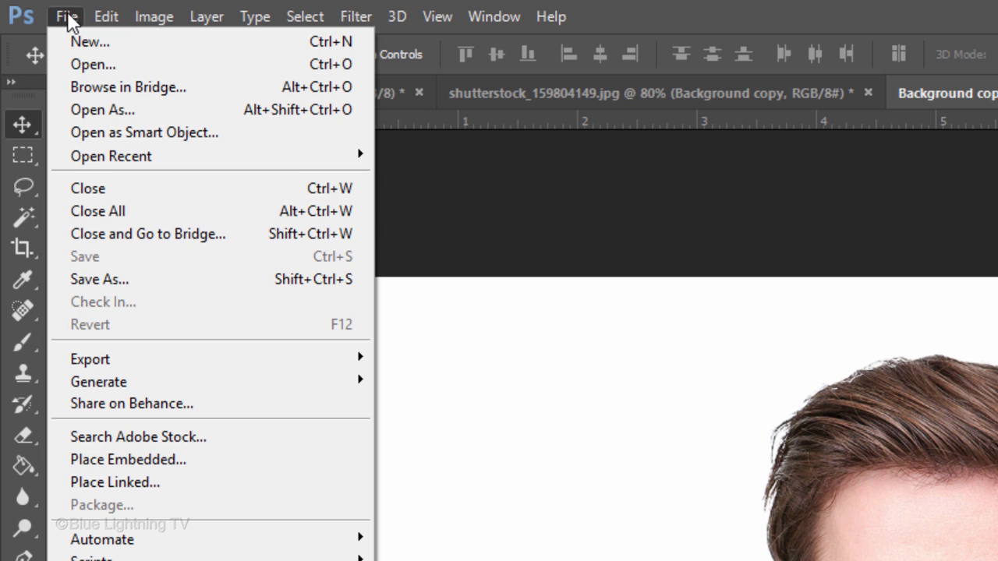
mouse_move(129, 459)
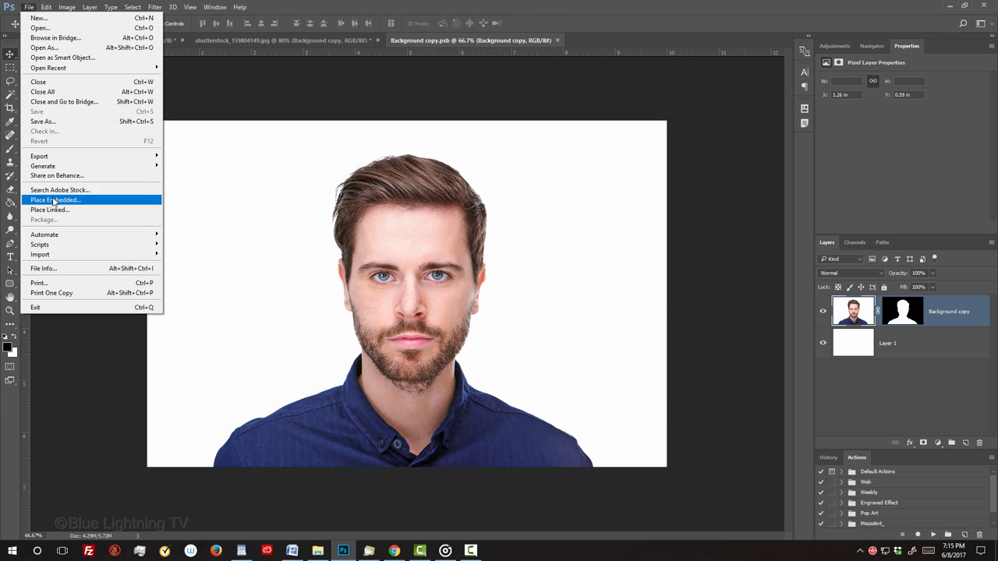
left_click(55, 199)
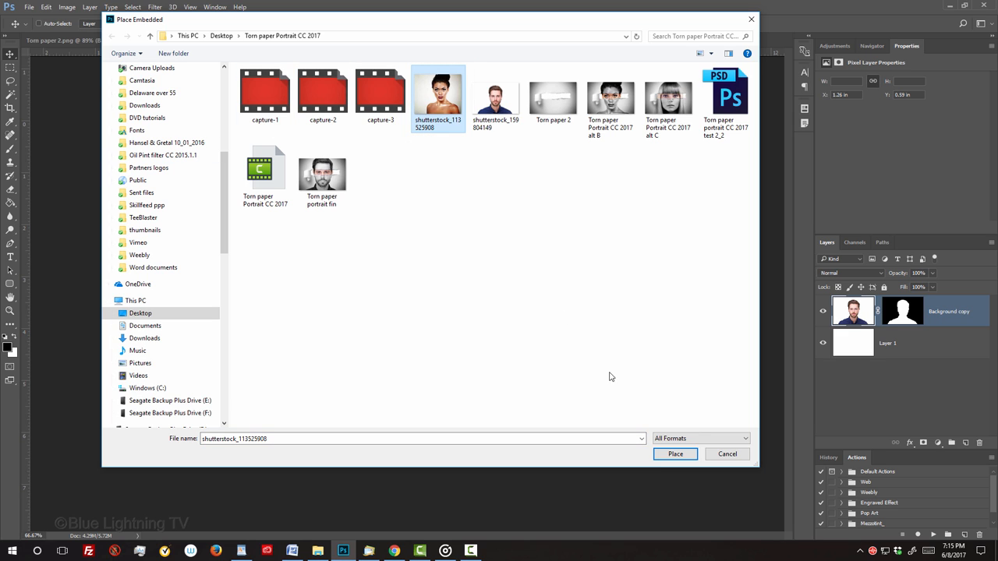
left_click(675, 454)
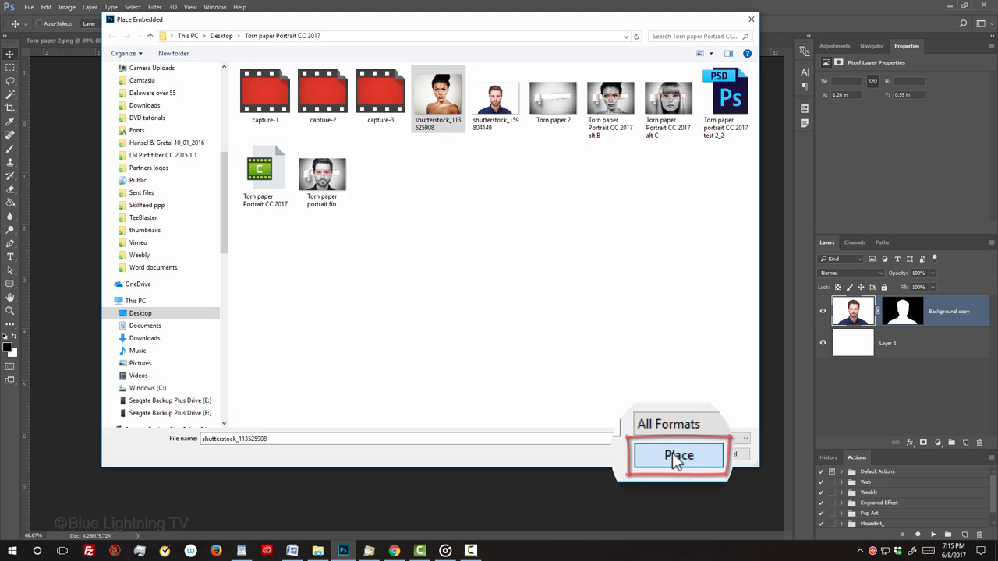
left_click(677, 455)
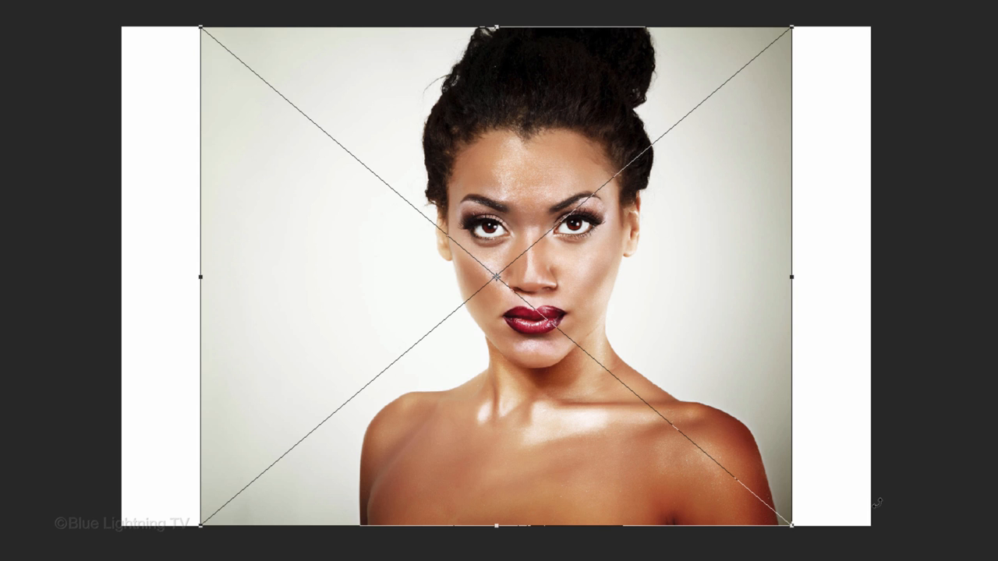
- Lower the woman's layer opacity and resize her photo to match the man's head
key("ctrl+t")
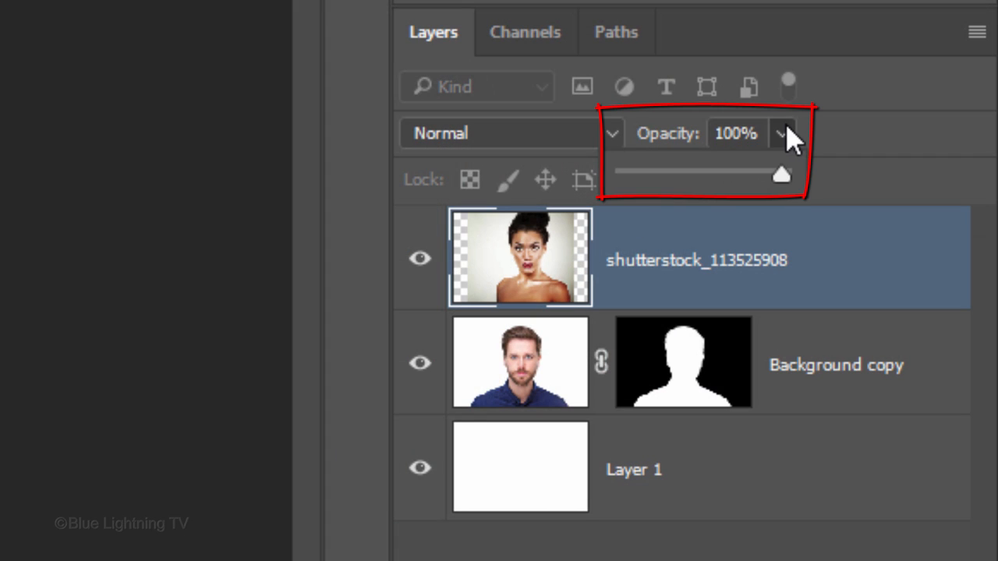
left_click_drag(780, 174, 705, 175)
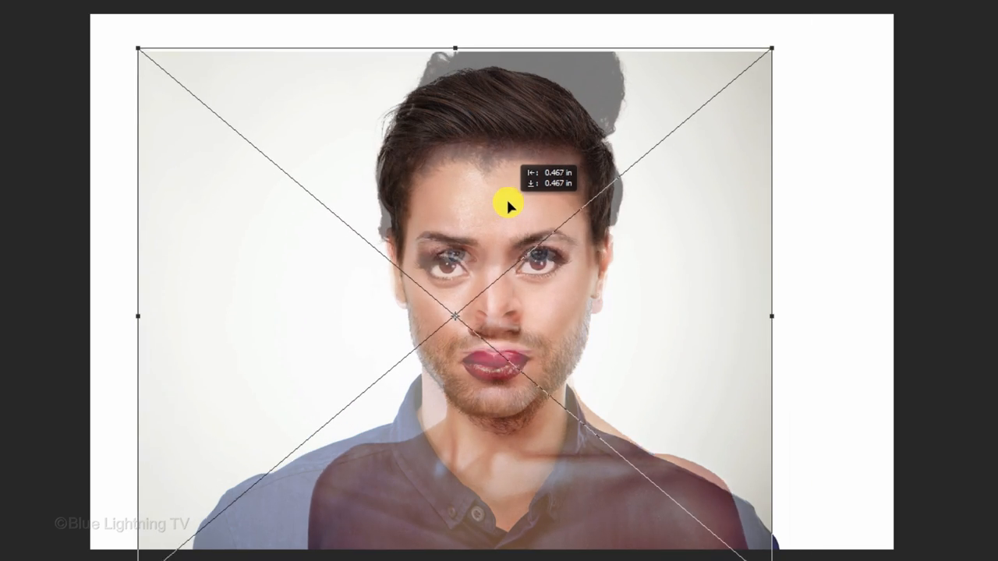
left_click_drag(772, 49, 725, 82)
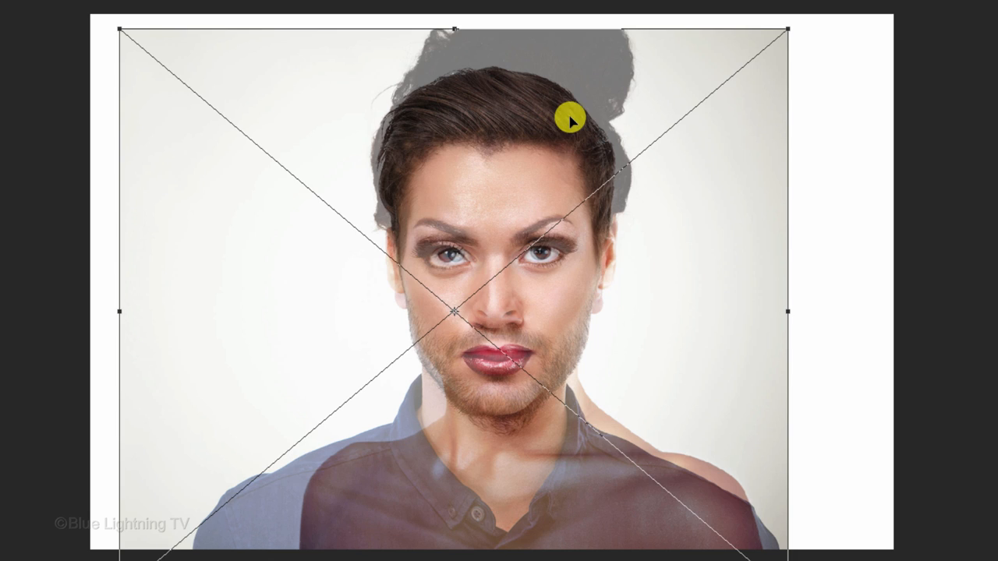
key("Enter")
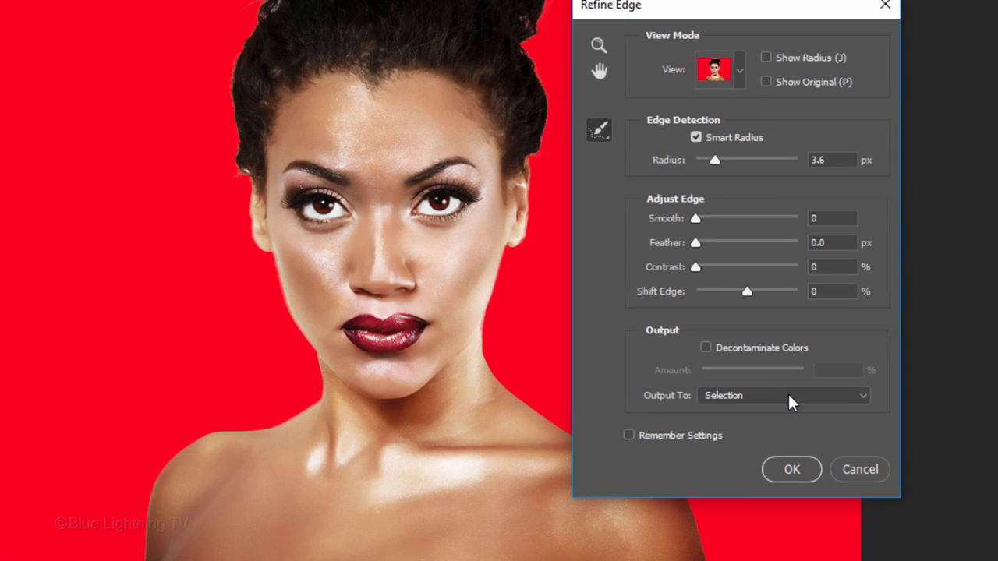
- Output the Refine Edge selection to a layer mask and apply it
left_click(782, 395)
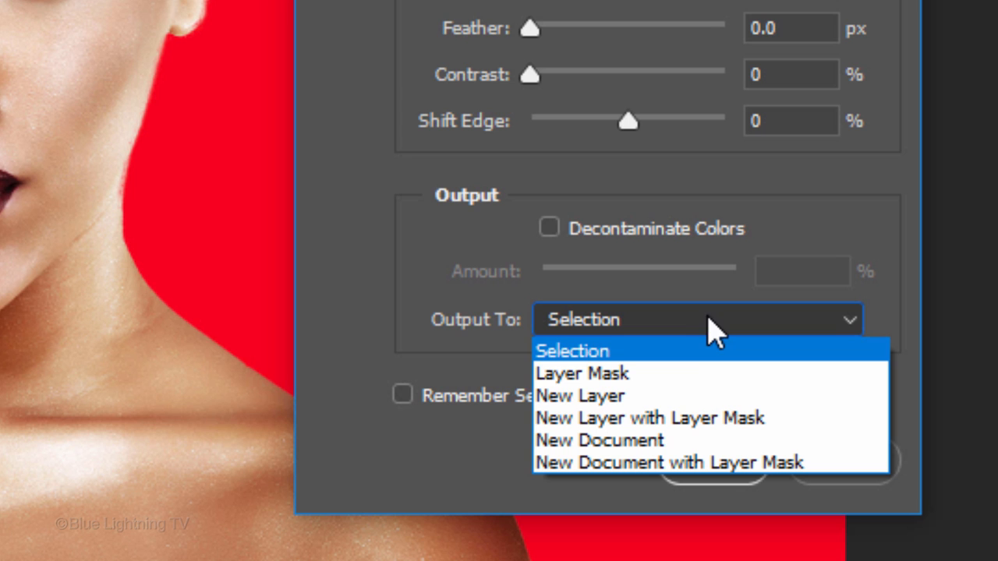
left_click(581, 373)
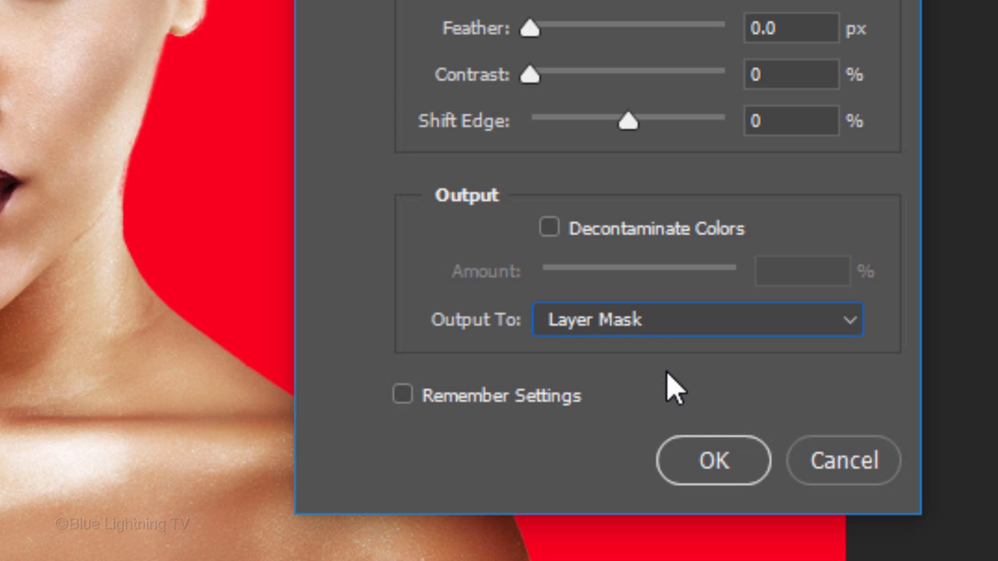
left_click(712, 460)
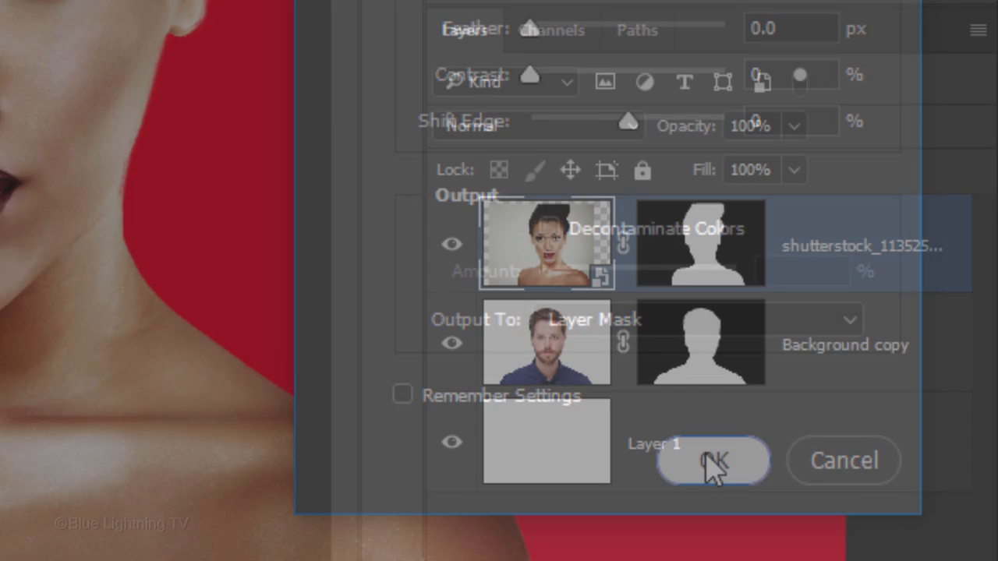
left_click(710, 460)
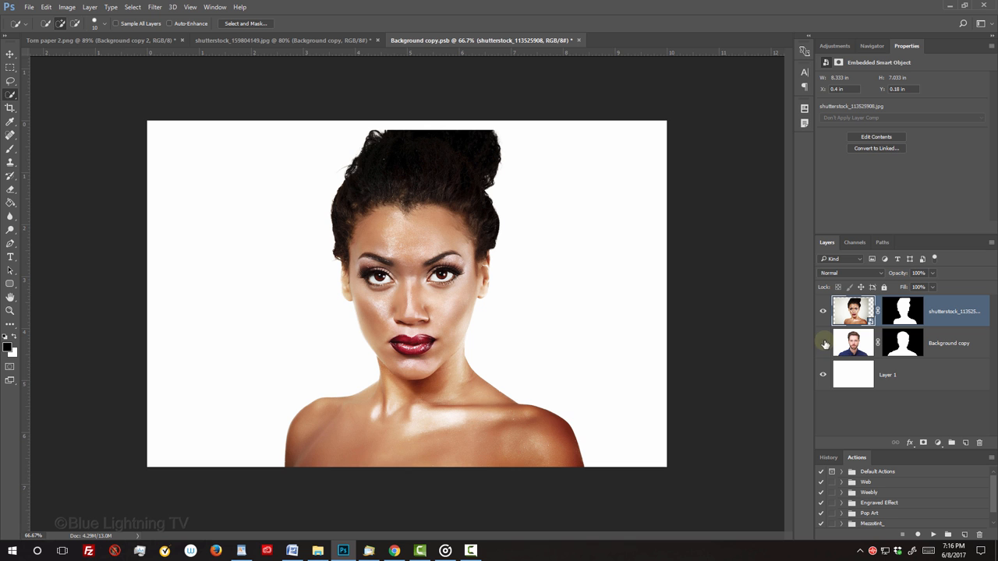
- Hide the Background copy layer and close the smart object document
left_click(823, 343)
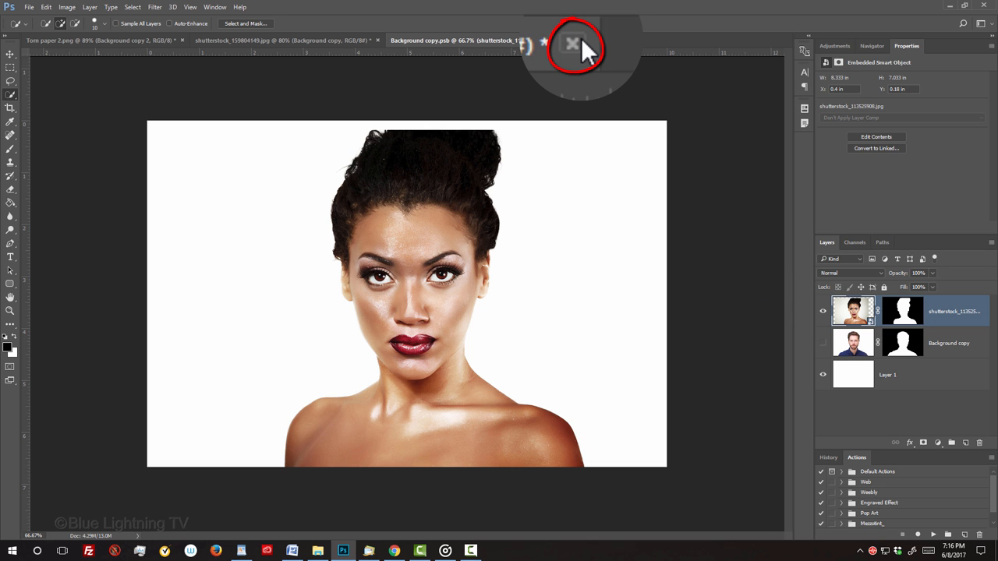
left_click(572, 43)
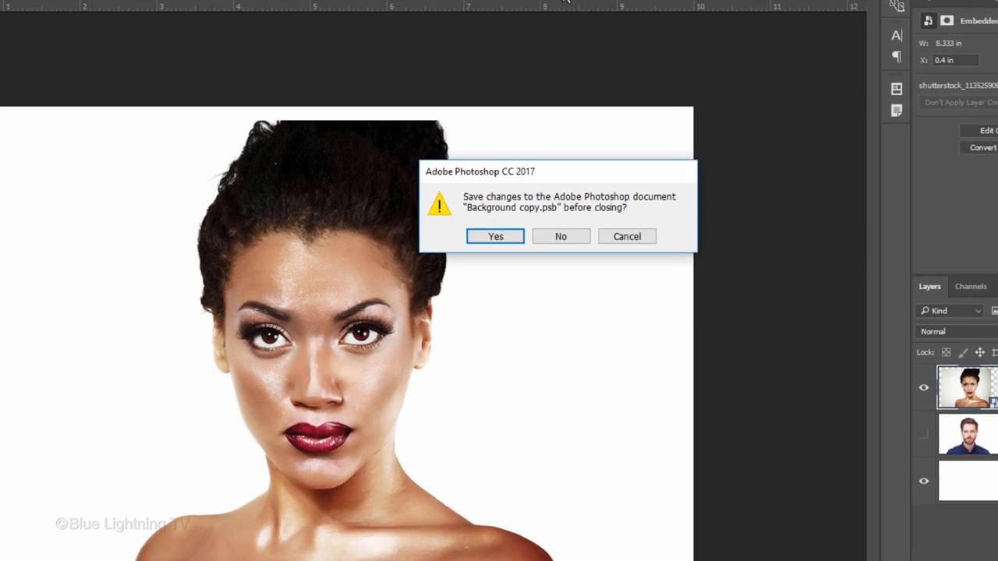